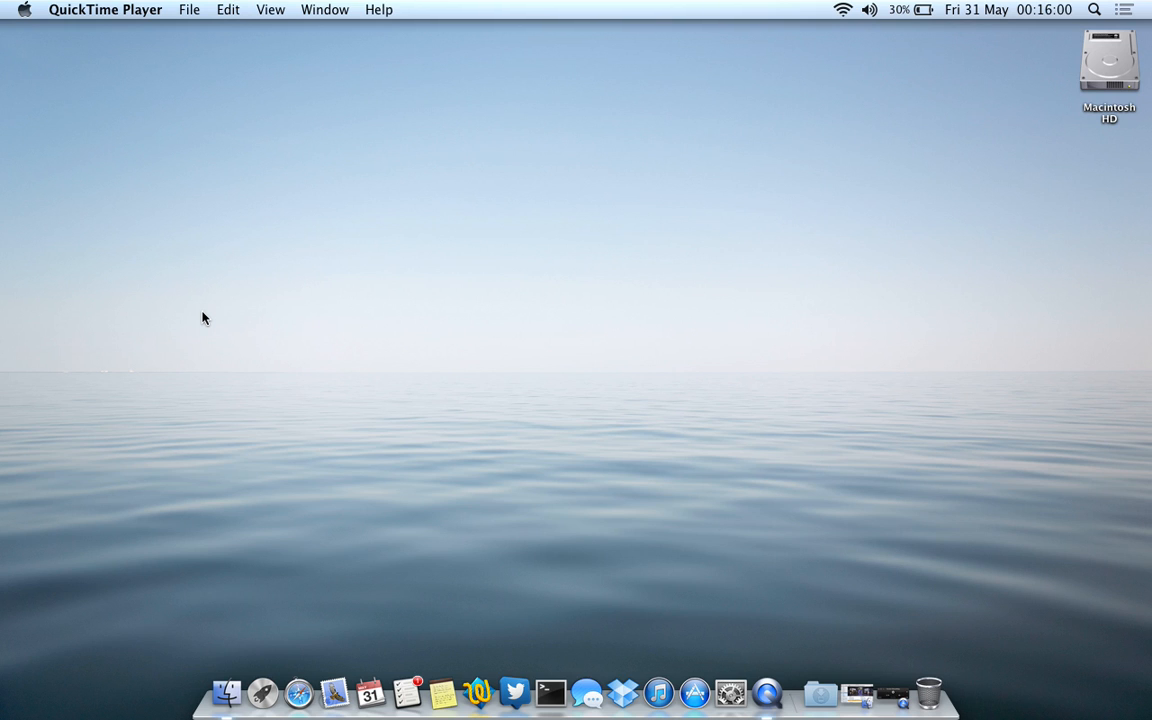
{"action": "mouse_move", "coordinate": [219, 311]}
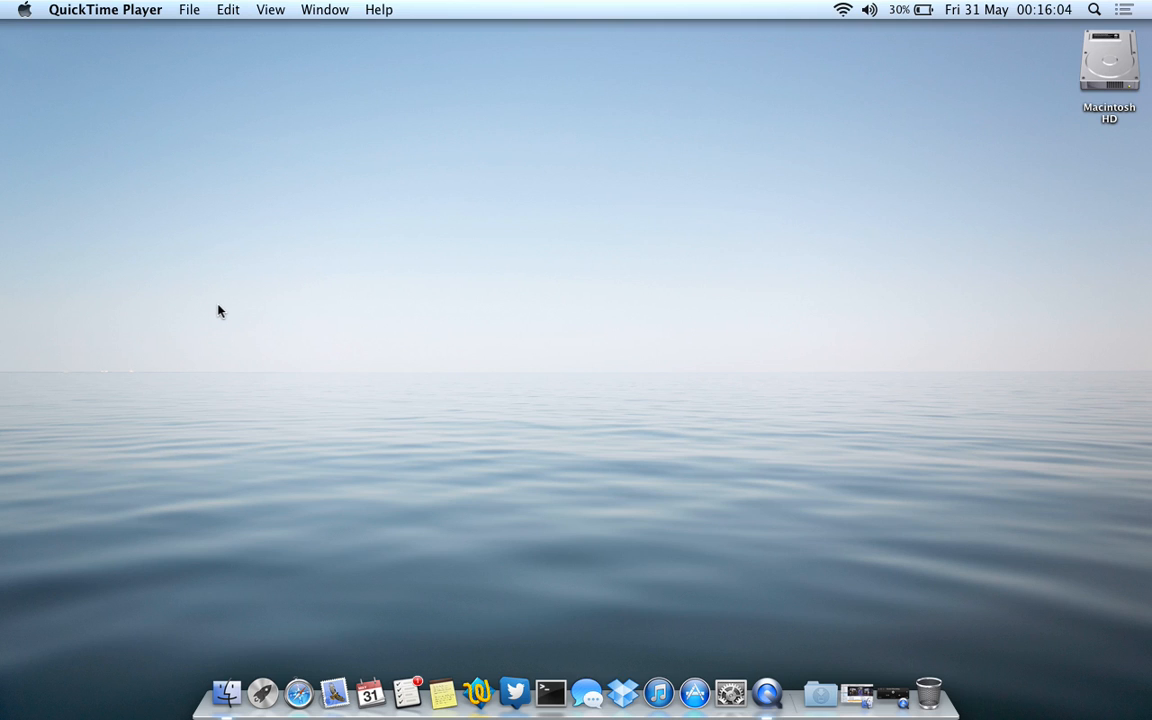
{"action": "mouse_move", "coordinate": [409, 315]}
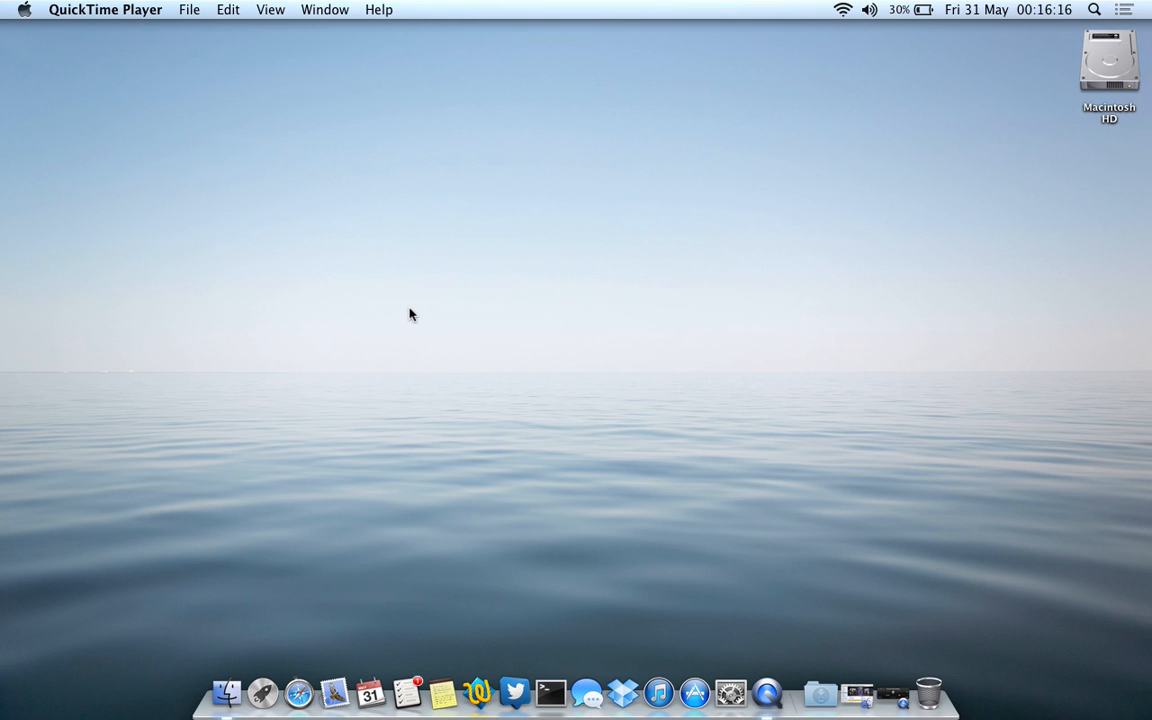
{"action": "mouse_move", "coordinate": [463, 360]}
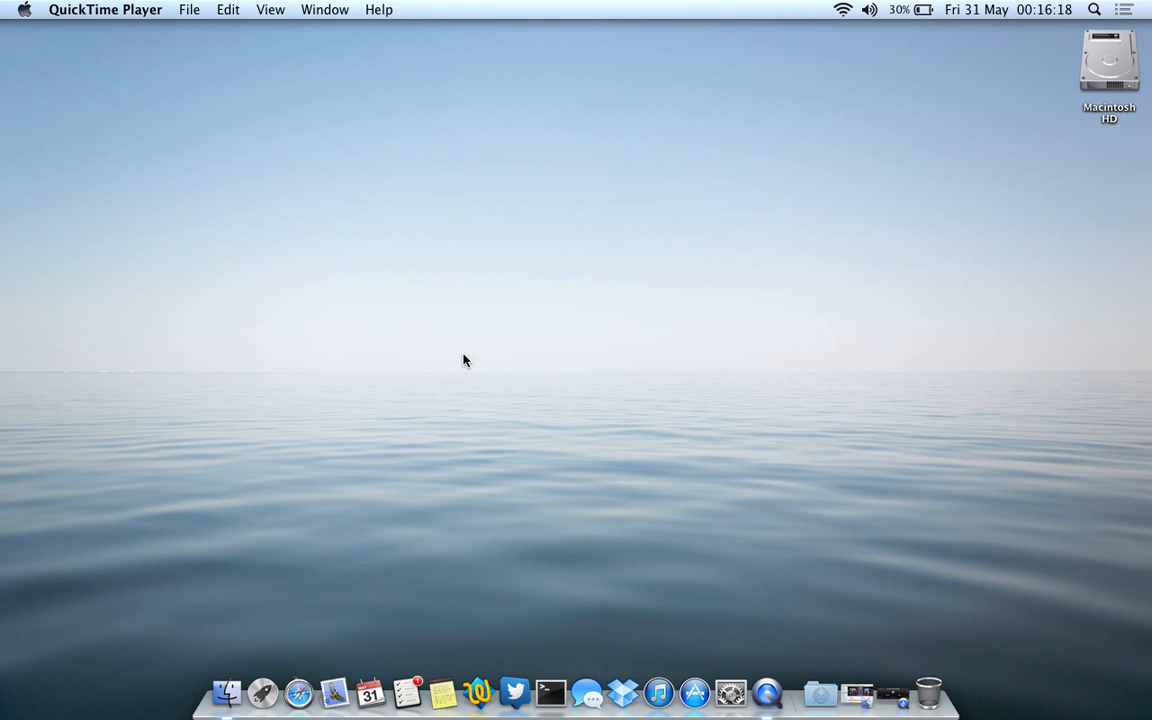
- Launch Disk Utility from the Other folder in Launchpad
{"action": "left_click", "coordinate": [693, 693]}
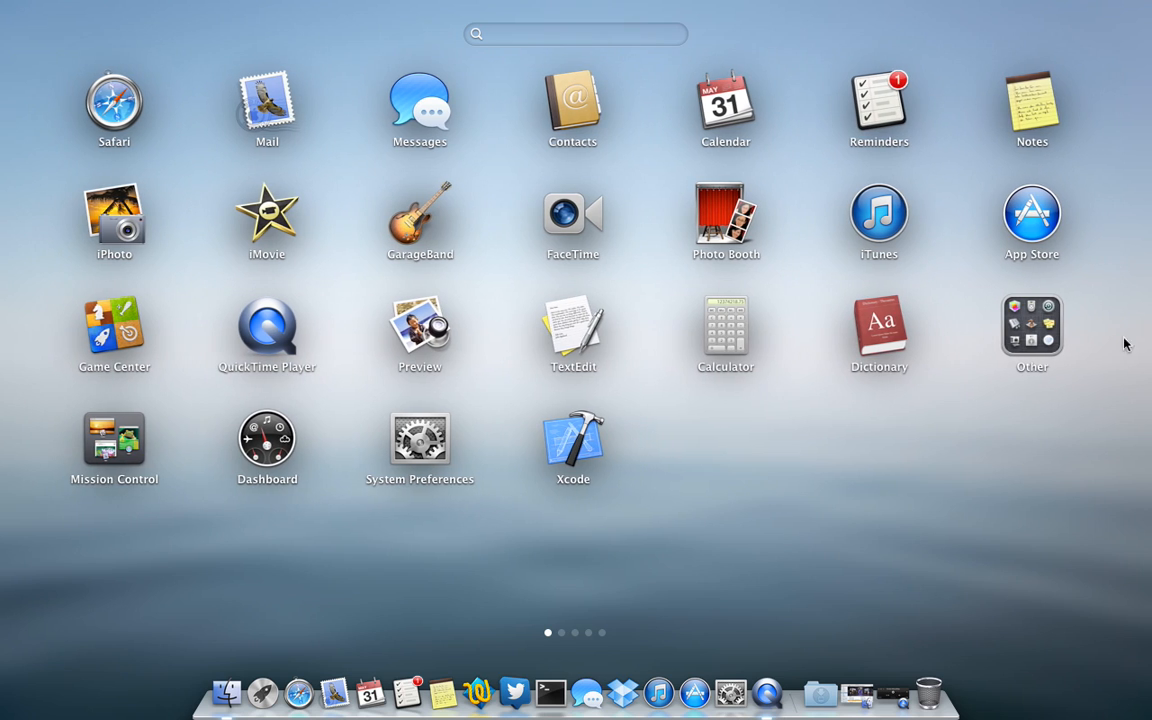
{"action": "left_click", "coordinate": [1032, 333]}
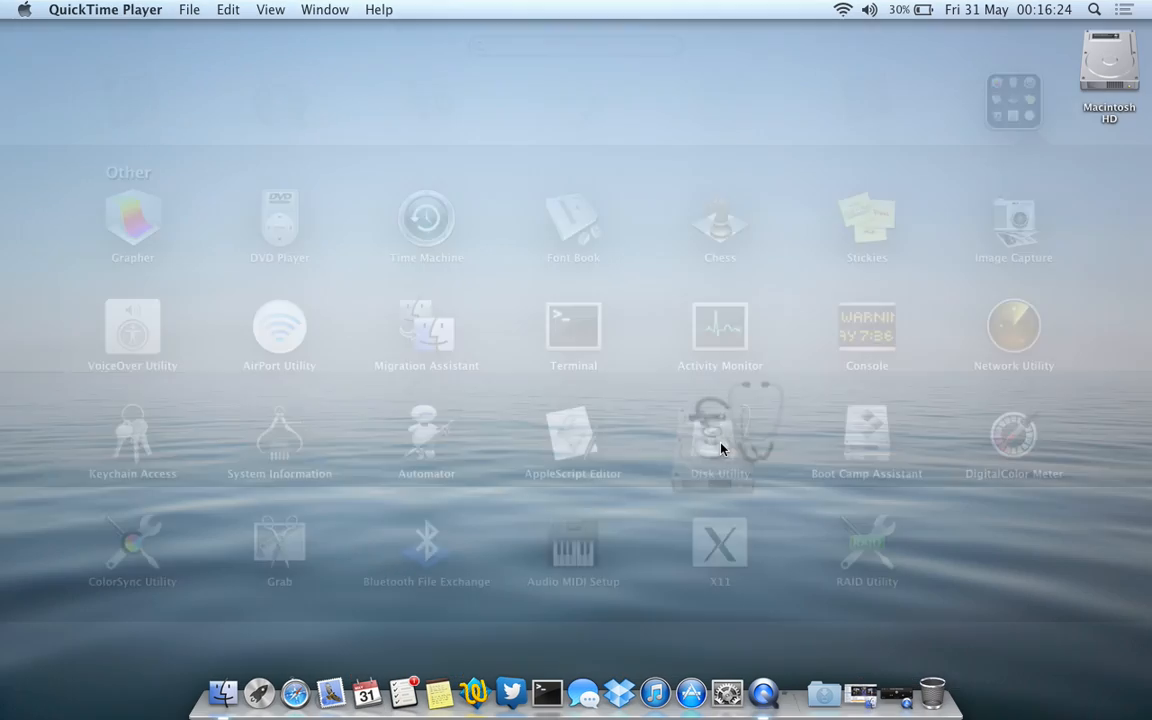
{"action": "double_click", "coordinate": [719, 435]}
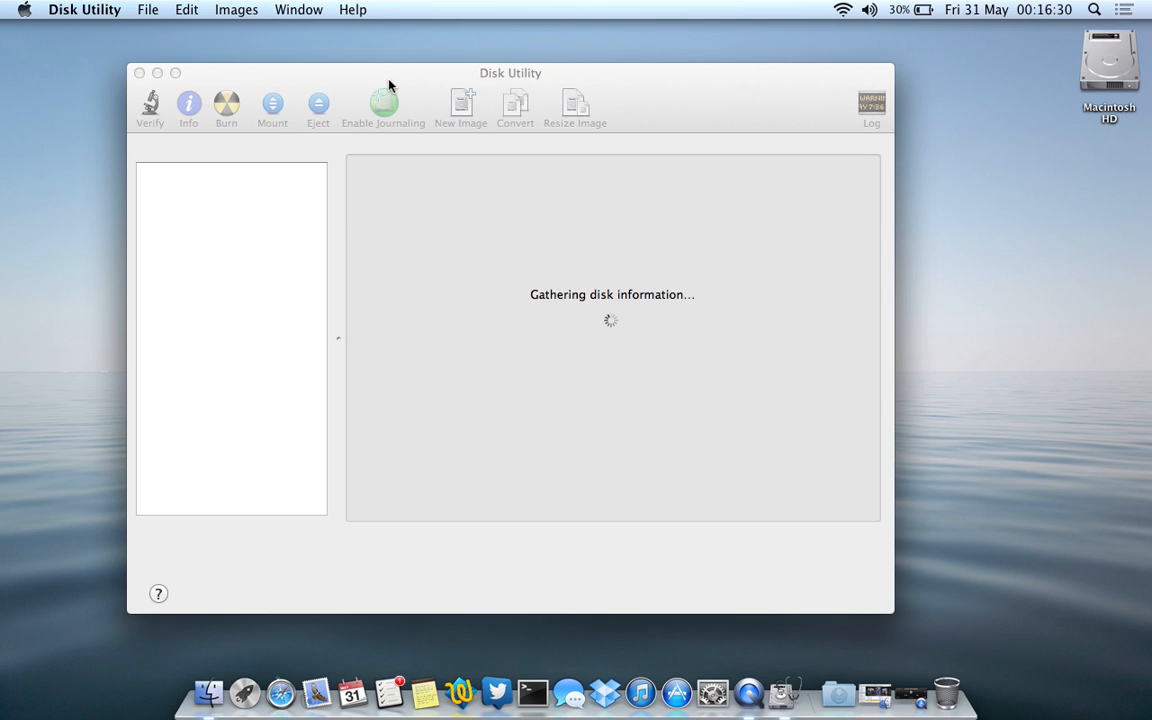
{"action": "mouse_move", "coordinate": [575, 376]}
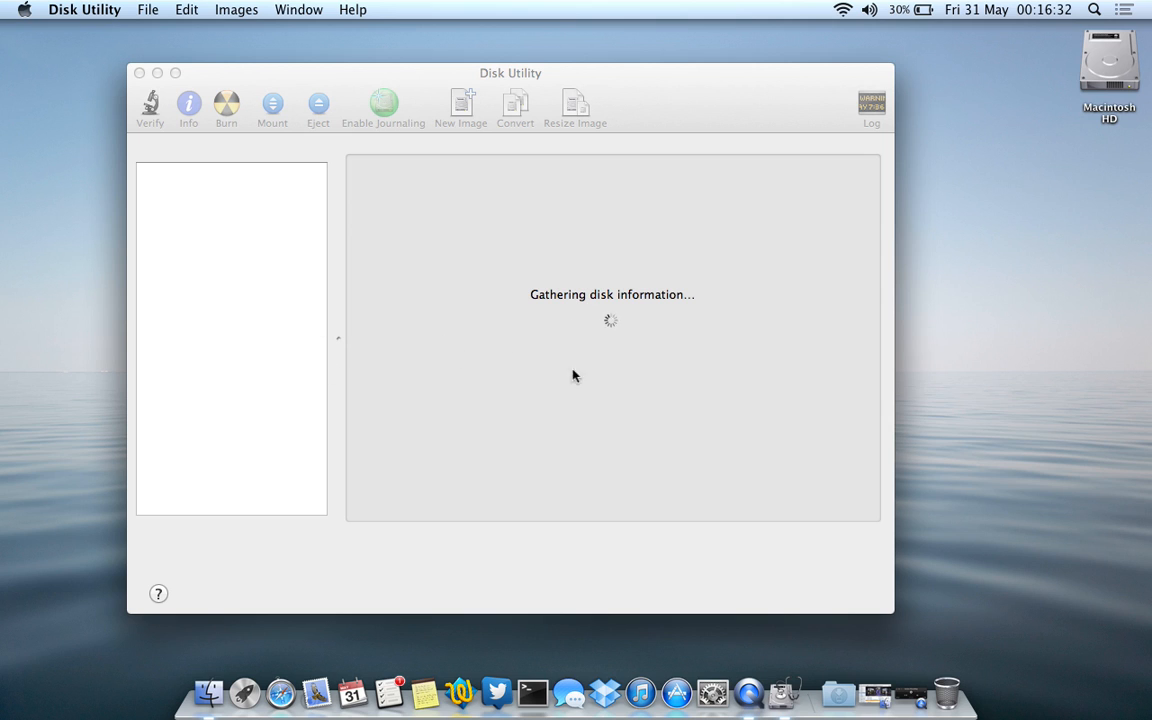
{"action": "mouse_move", "coordinate": [478, 78]}
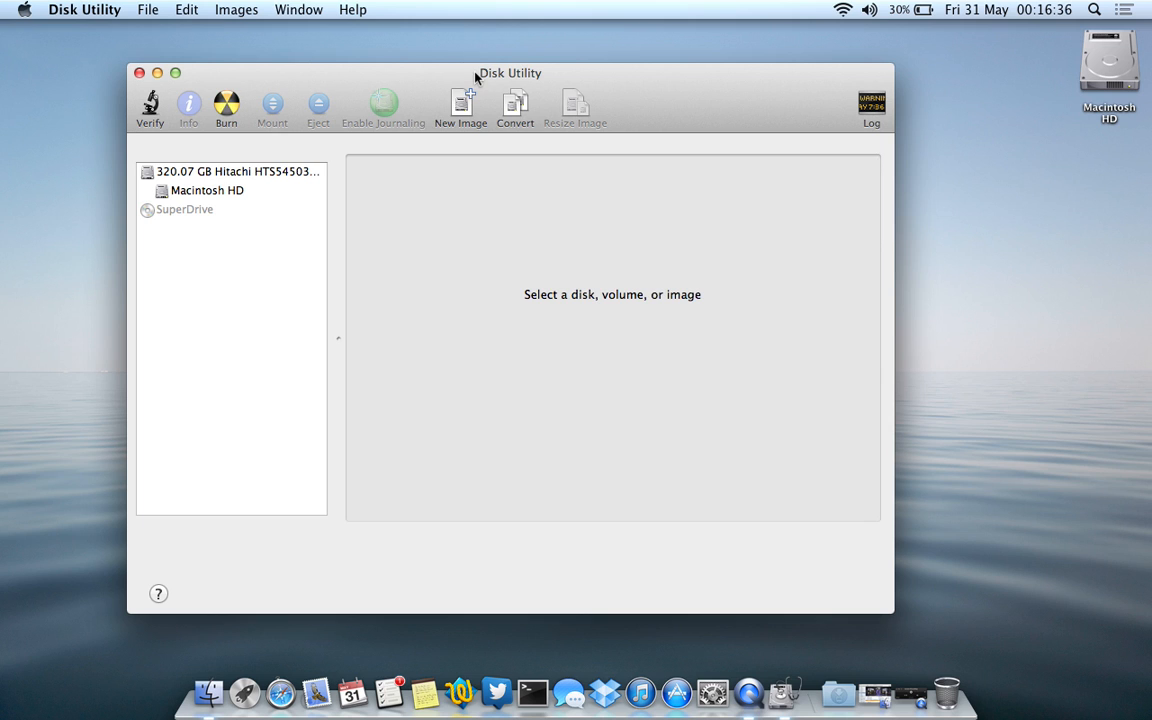
{"action": "mouse_move", "coordinate": [465, 115]}
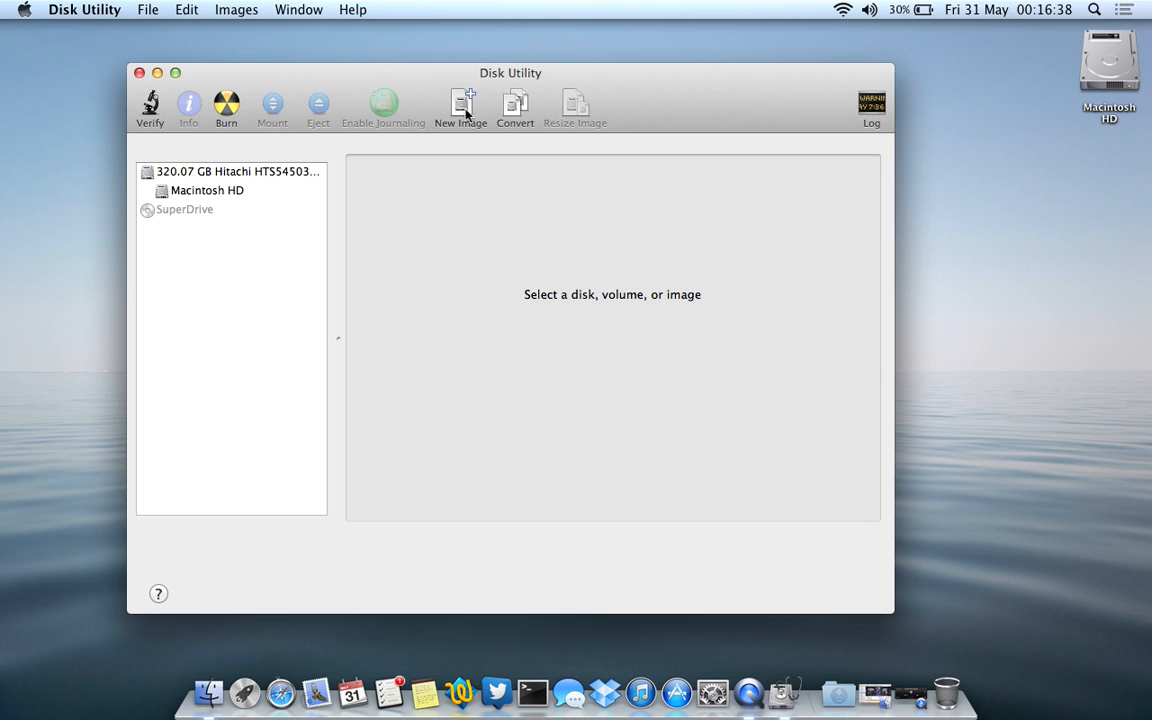
- Start a new blank disk image named 'test', saved to the Desktop
{"action": "left_click", "coordinate": [461, 107]}
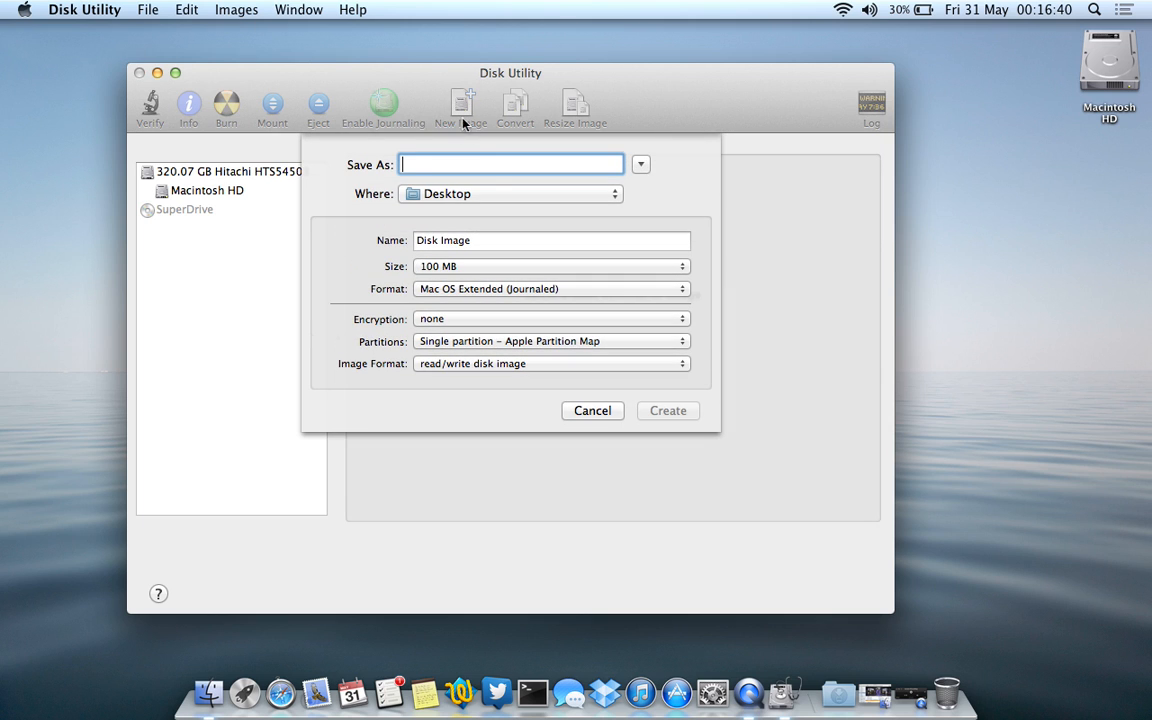
{"action": "left_click", "coordinate": [510, 193]}
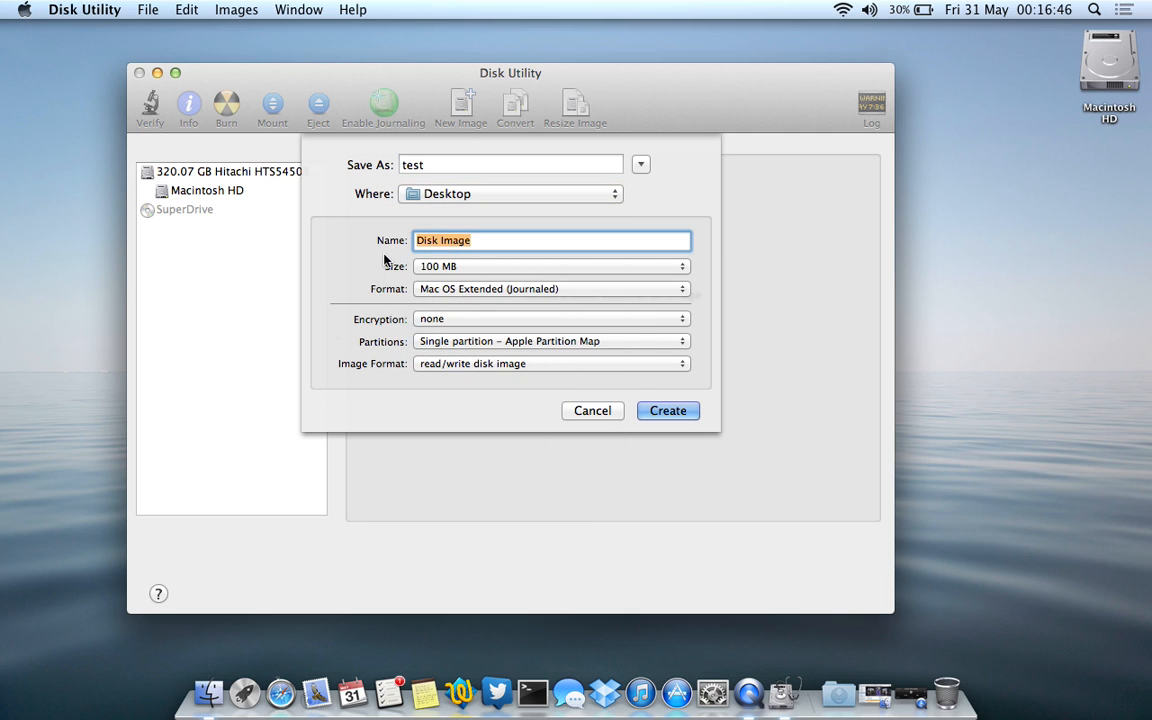
{"action": "type", "text": "test"}
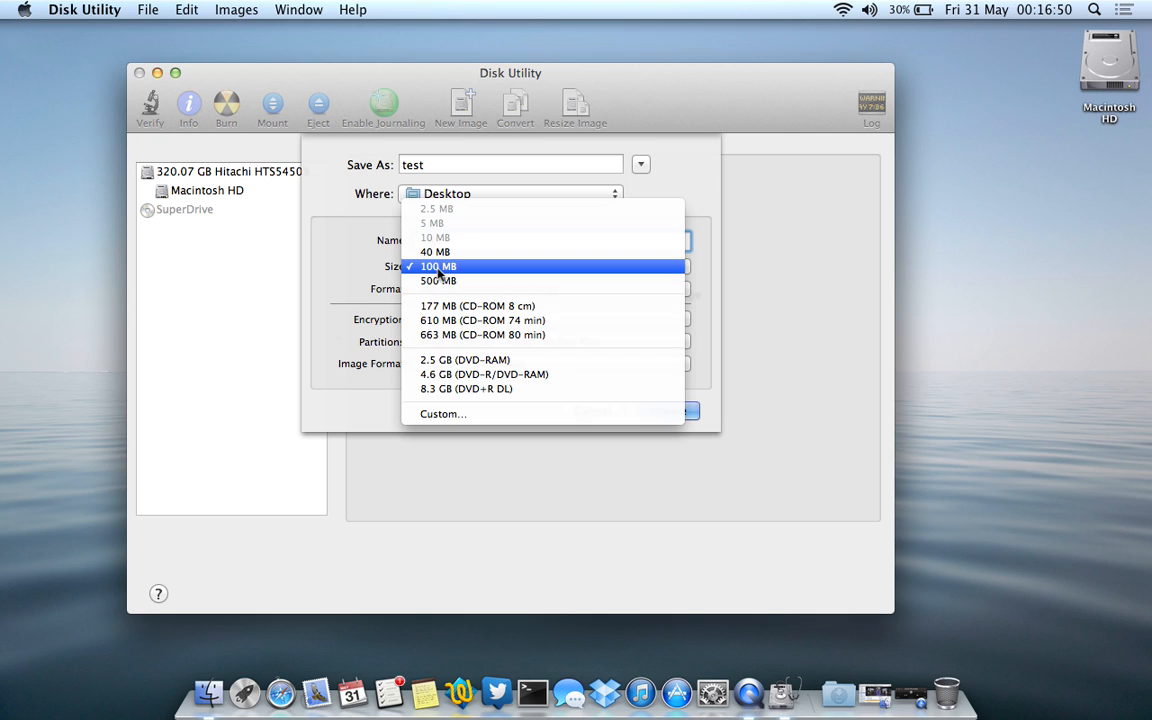
{"action": "mouse_move", "coordinate": [440, 414]}
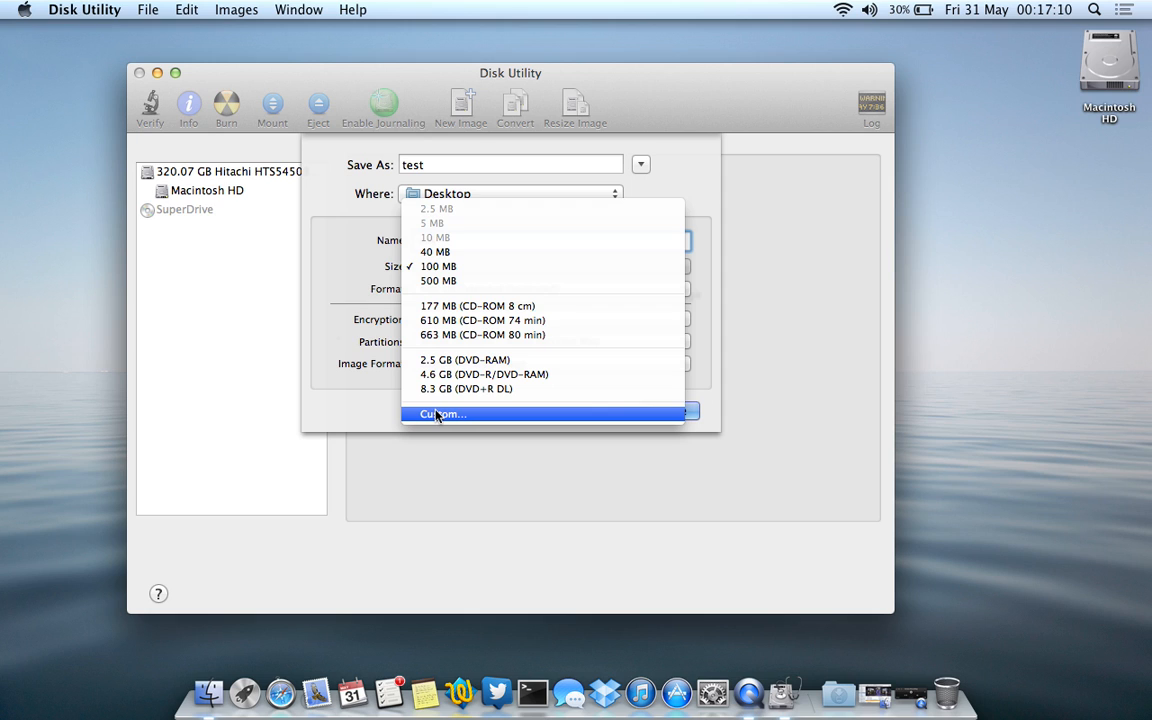
{"action": "left_click", "coordinate": [442, 414]}
{"action": "type", "text": "2"}
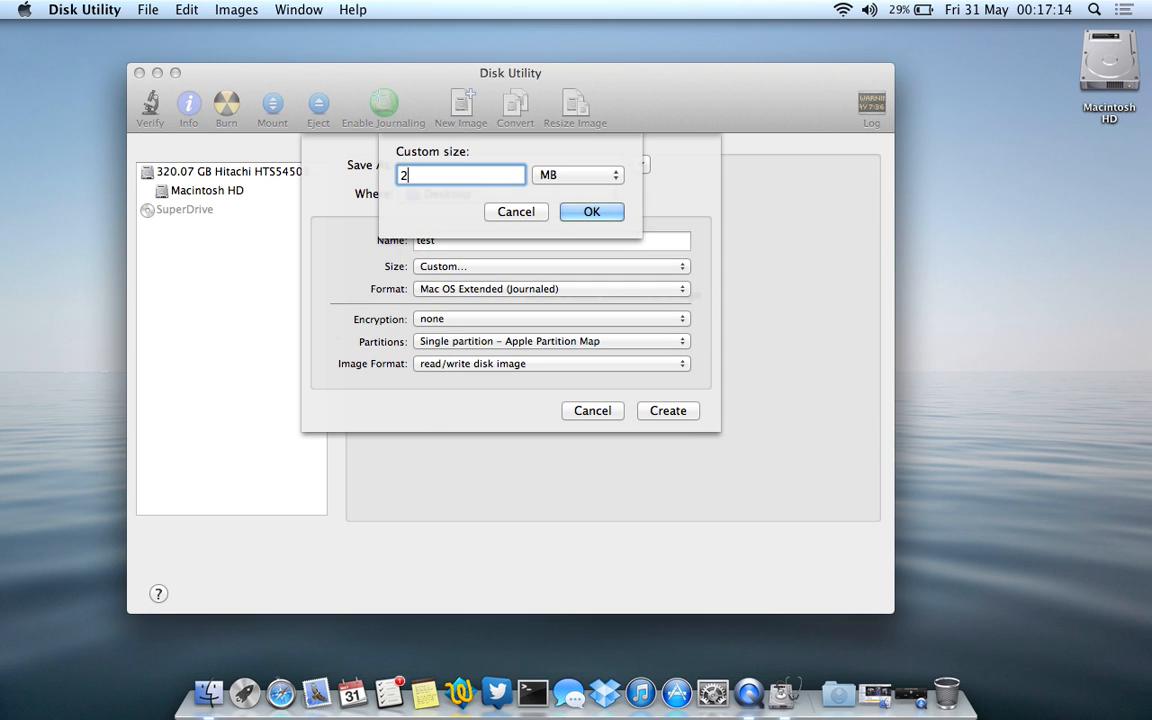
{"action": "left_click", "coordinate": [578, 174]}
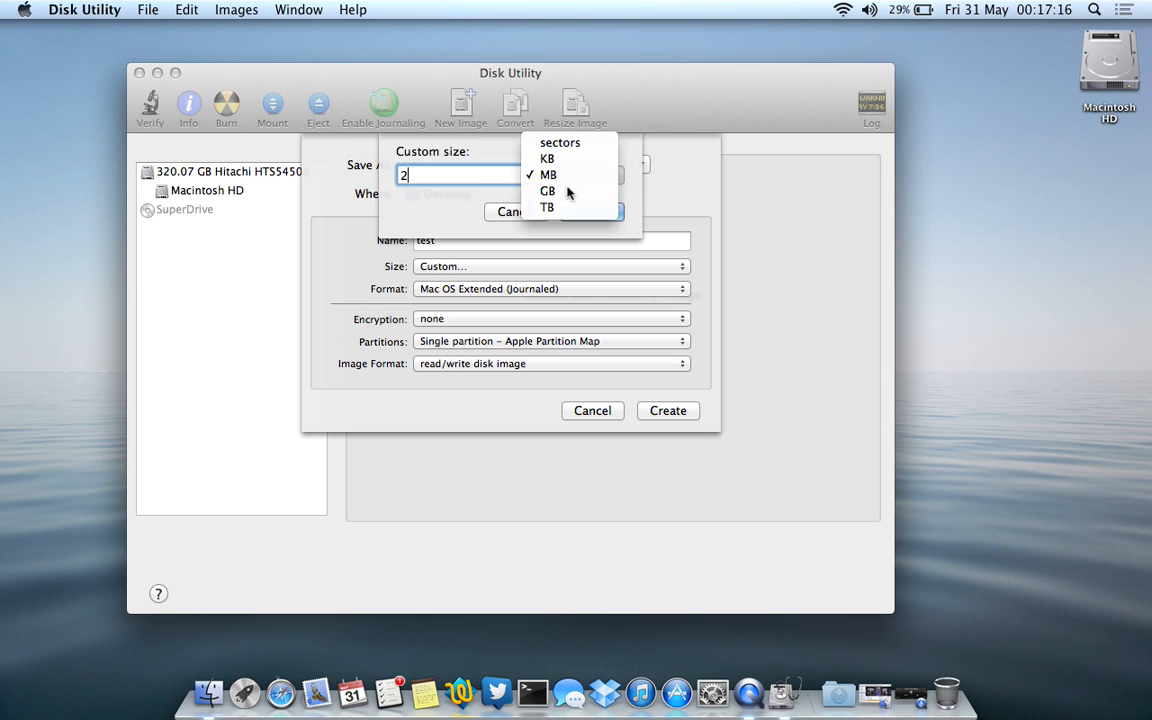
{"action": "left_click", "coordinate": [547, 191]}
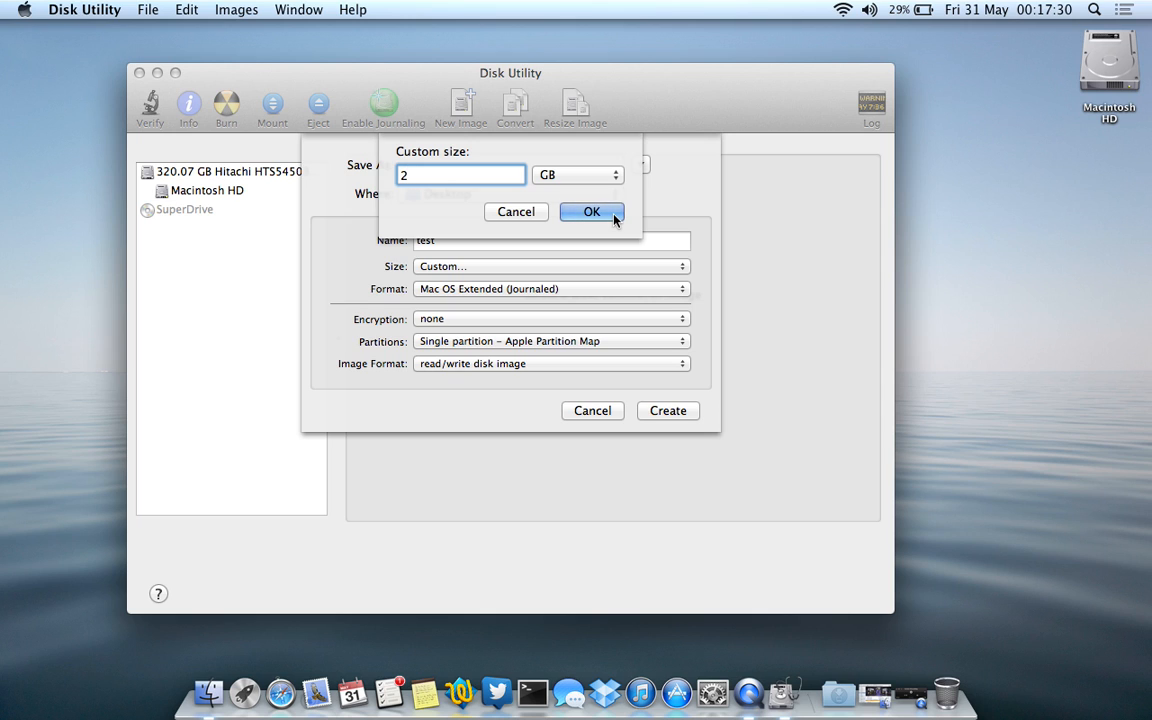
{"action": "mouse_move", "coordinate": [548, 152]}
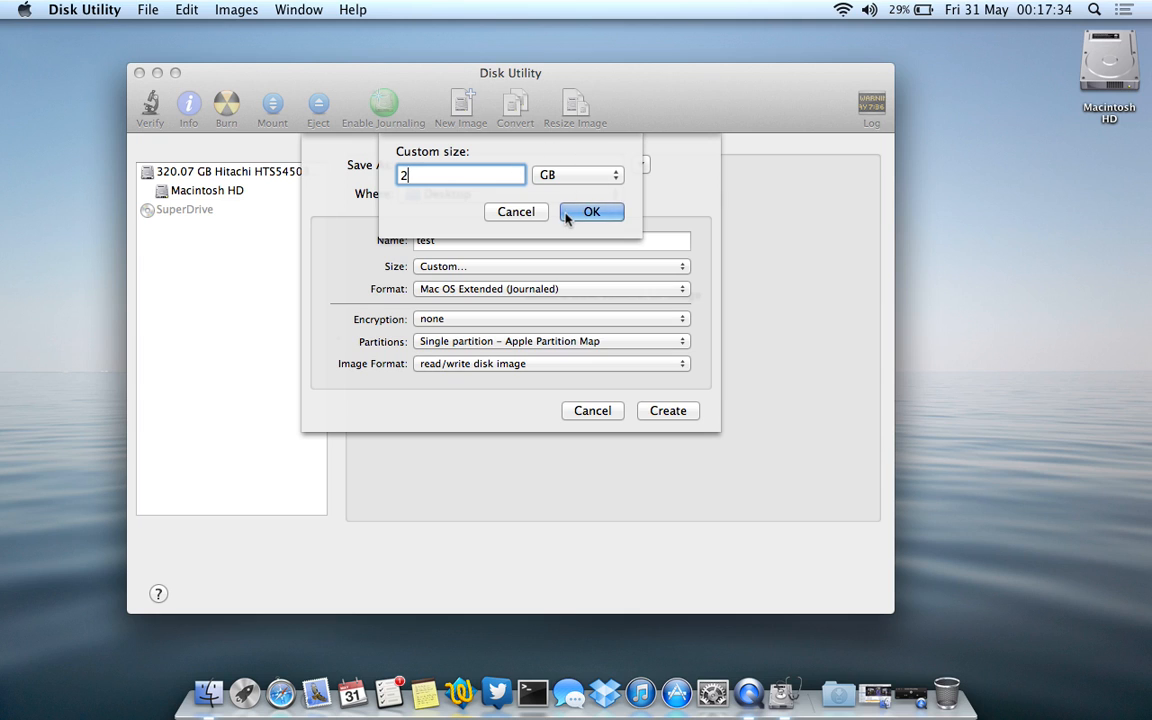
{"action": "mouse_move", "coordinate": [567, 341]}
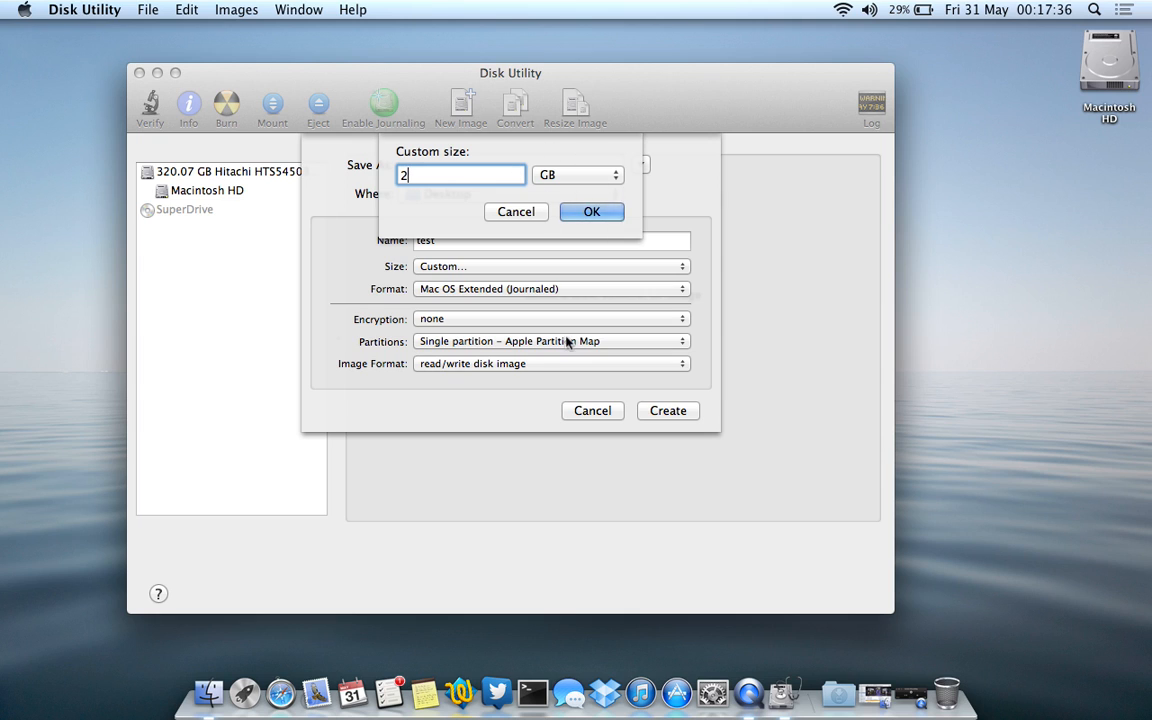
{"action": "type", "text": ".00"}
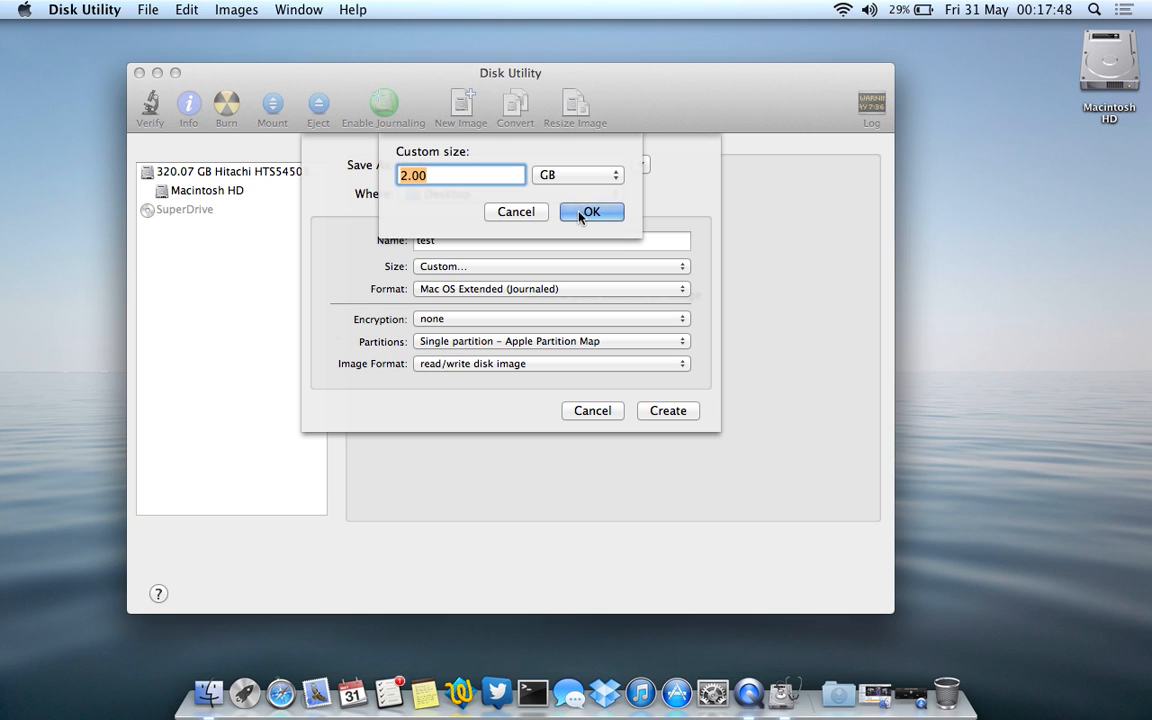
{"action": "left_click", "coordinate": [578, 175]}
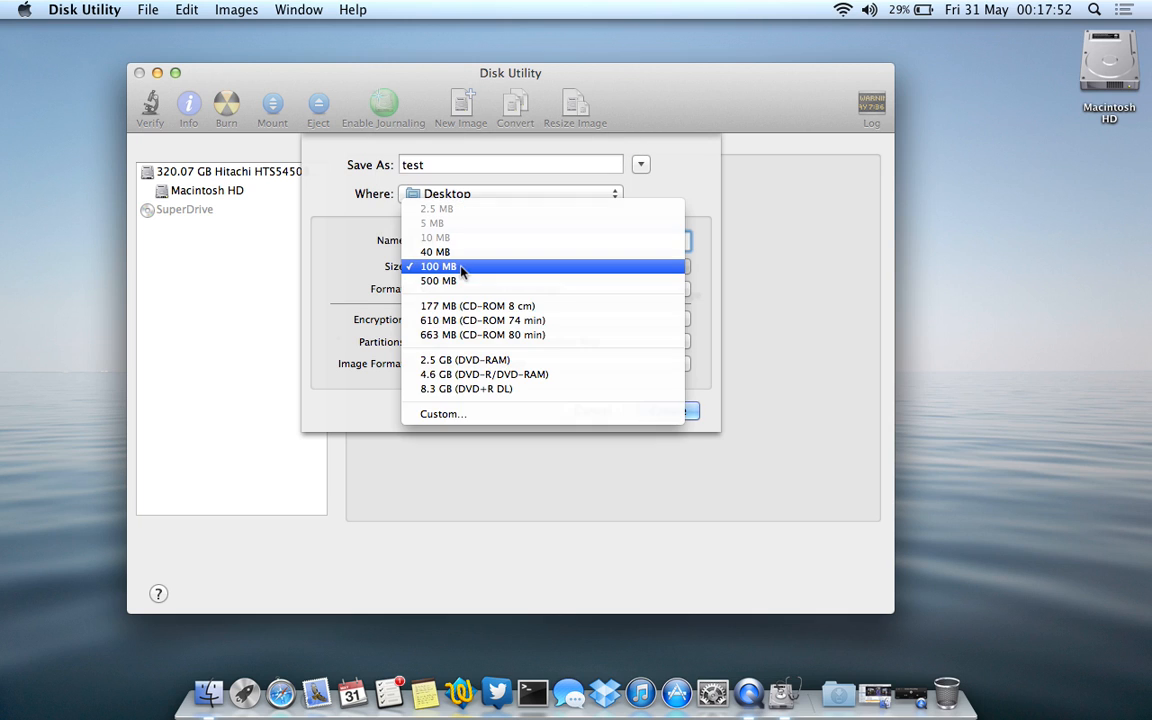
- Set the image size to 100 MB and keep the Mac OS Extended (Journaled) format
{"action": "left_click", "coordinate": [438, 266]}
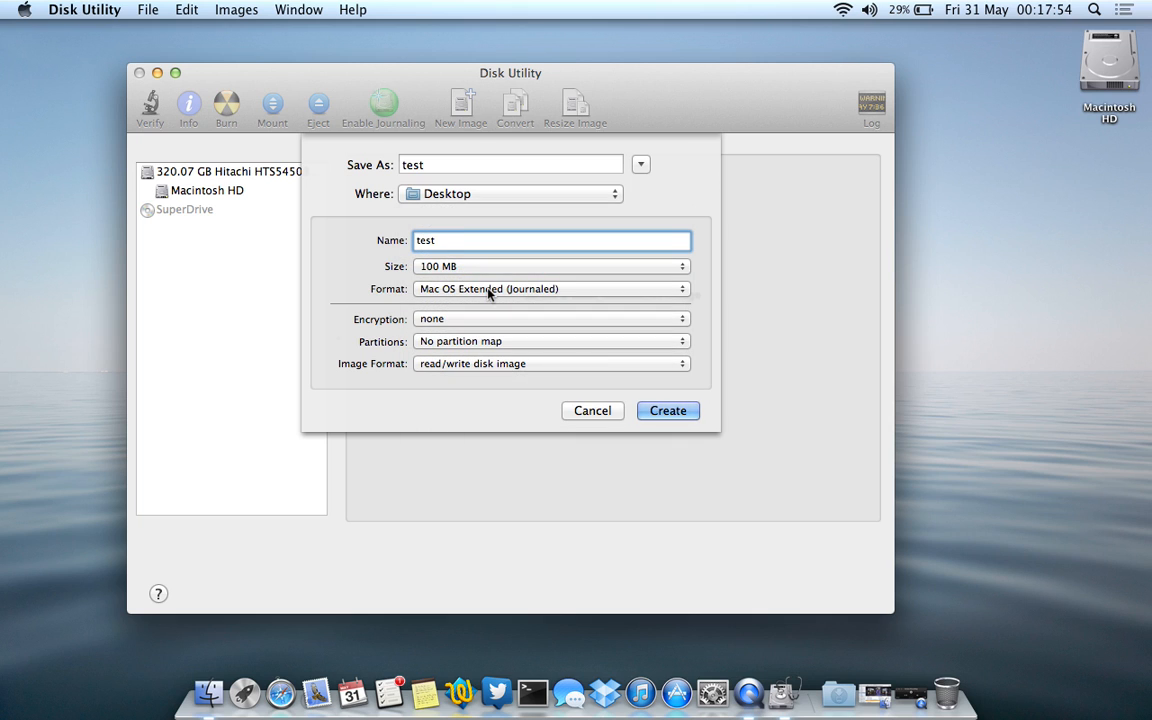
{"action": "left_click", "coordinate": [551, 289]}
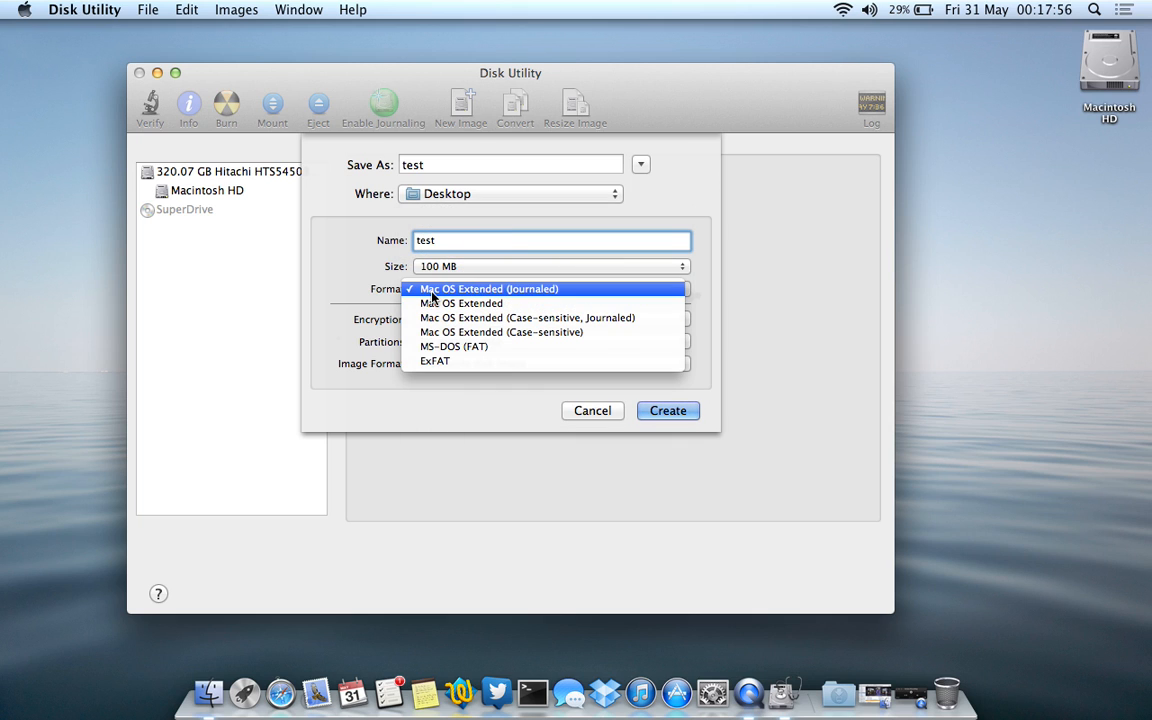
{"action": "left_click", "coordinate": [489, 288]}
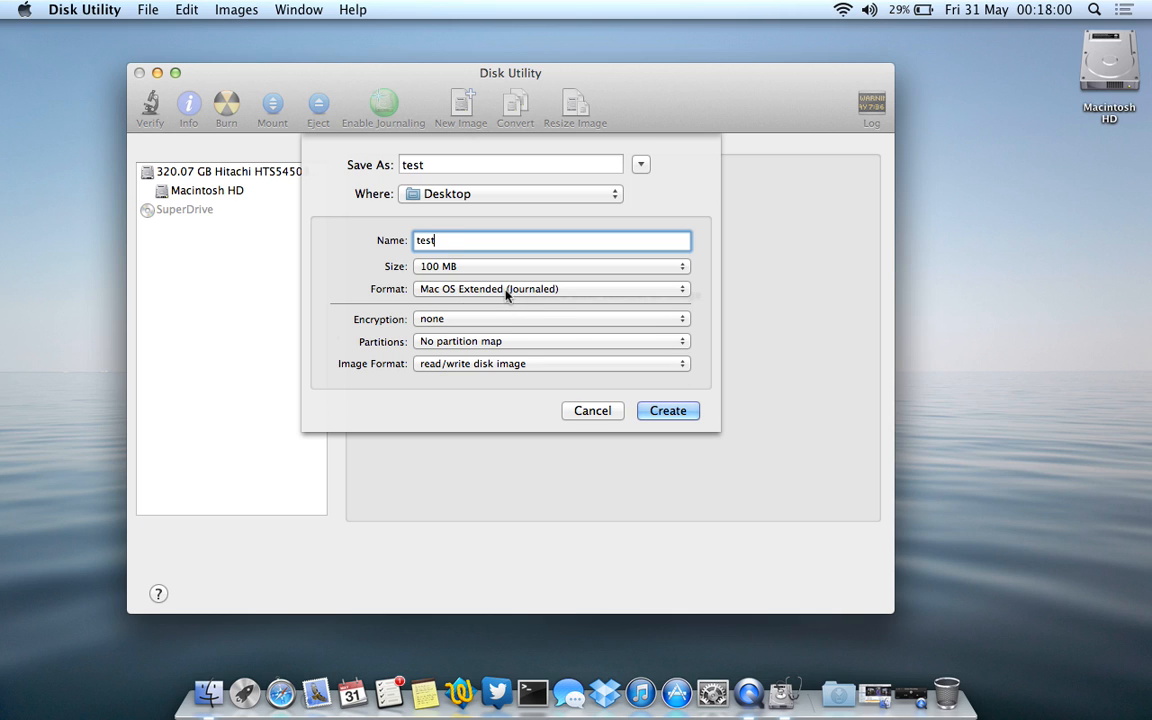
{"action": "left_click", "coordinate": [550, 289]}
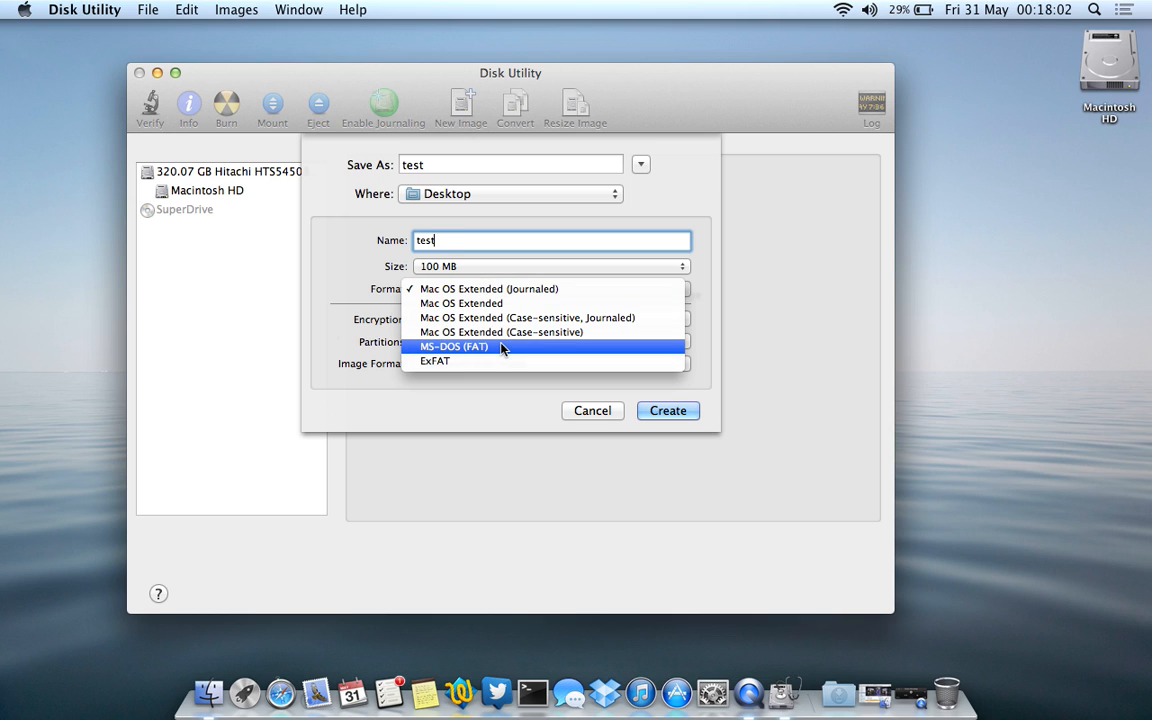
{"action": "mouse_move", "coordinate": [453, 347]}
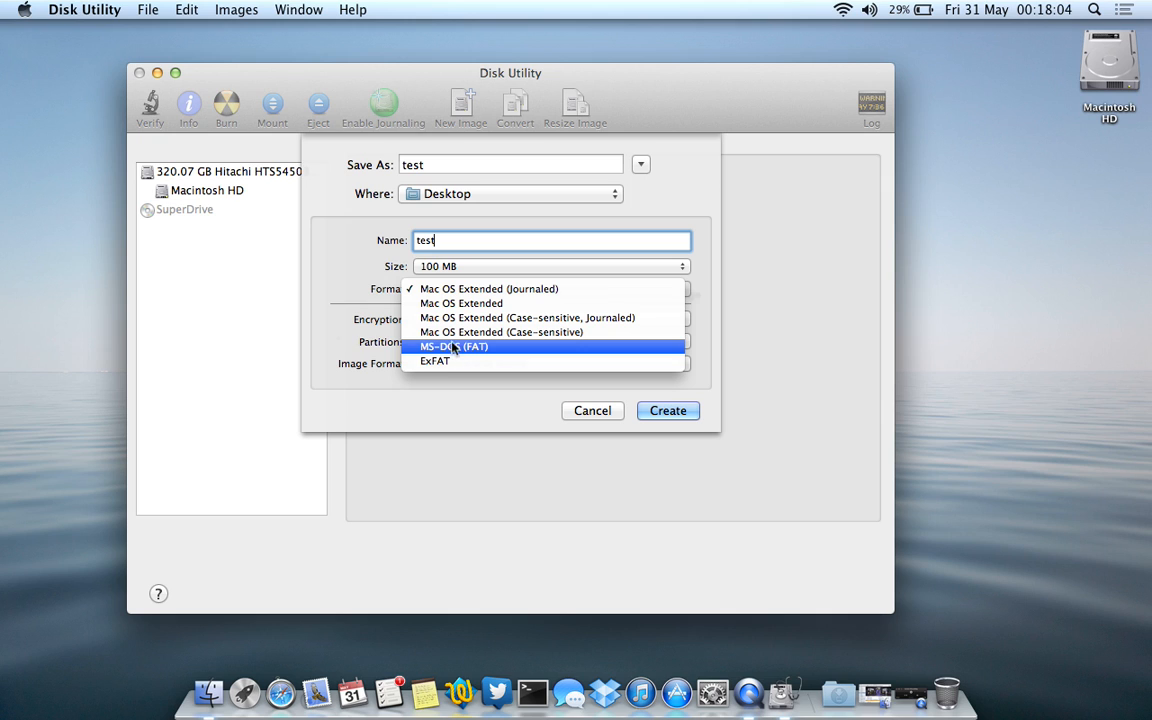
{"action": "left_click", "coordinate": [488, 289]}
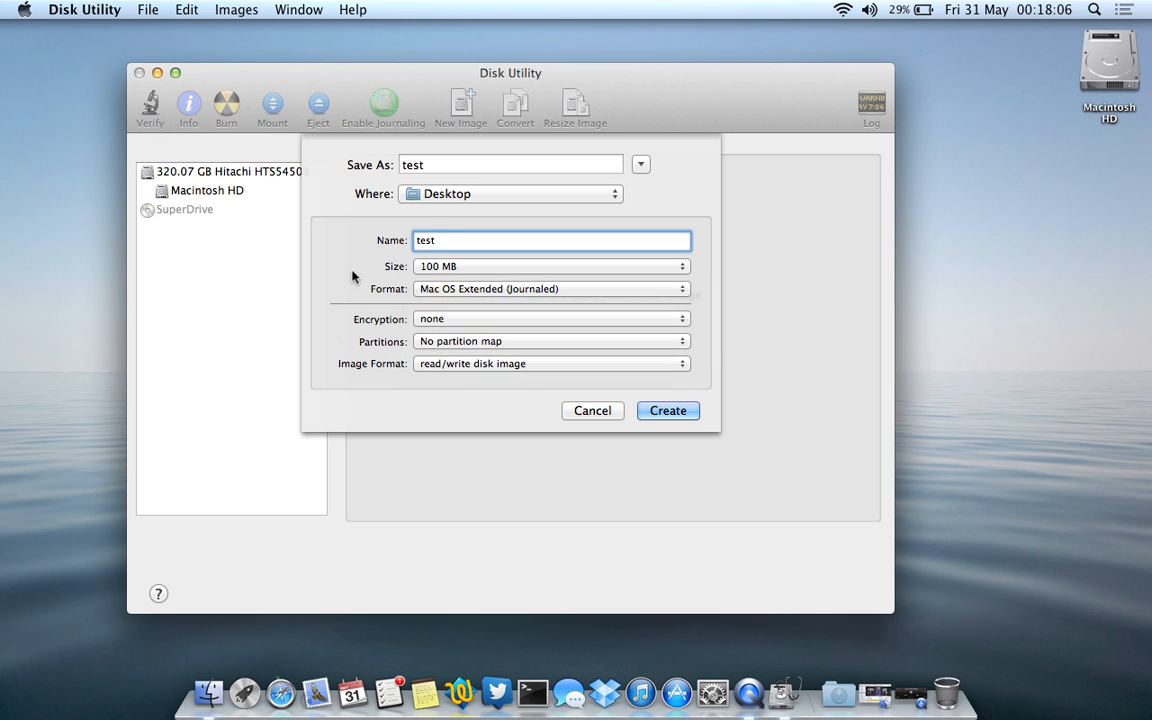
{"action": "mouse_move", "coordinate": [491, 382]}
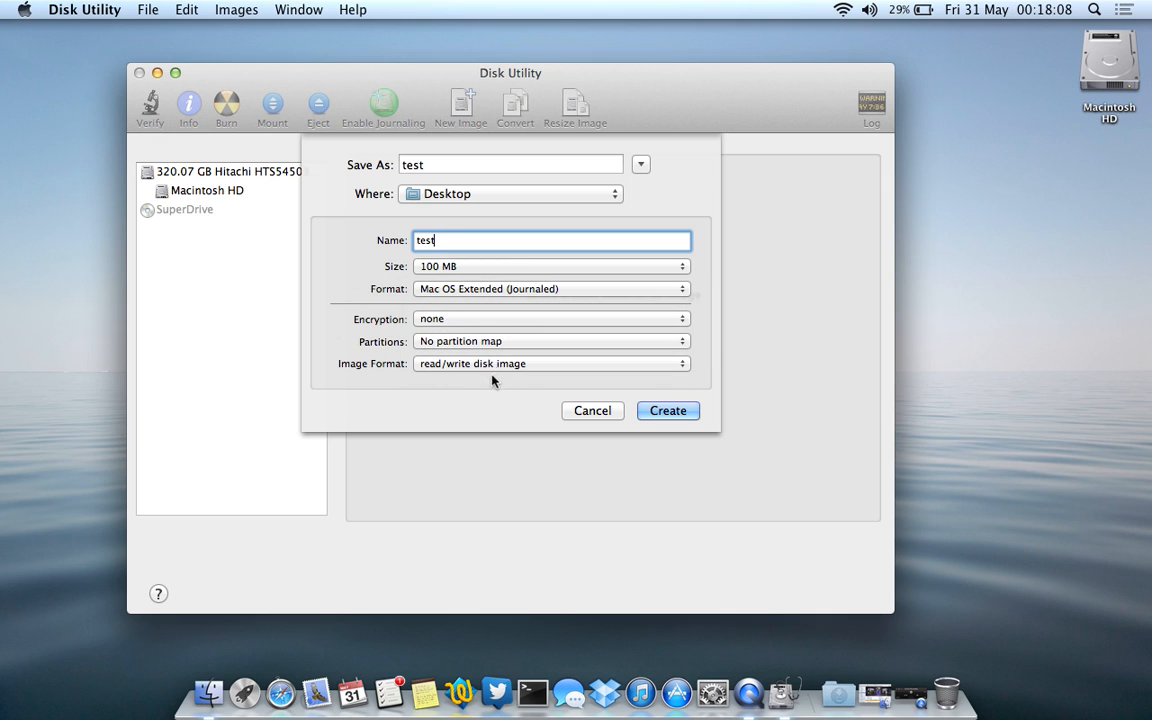
{"action": "mouse_move", "coordinate": [385, 375]}
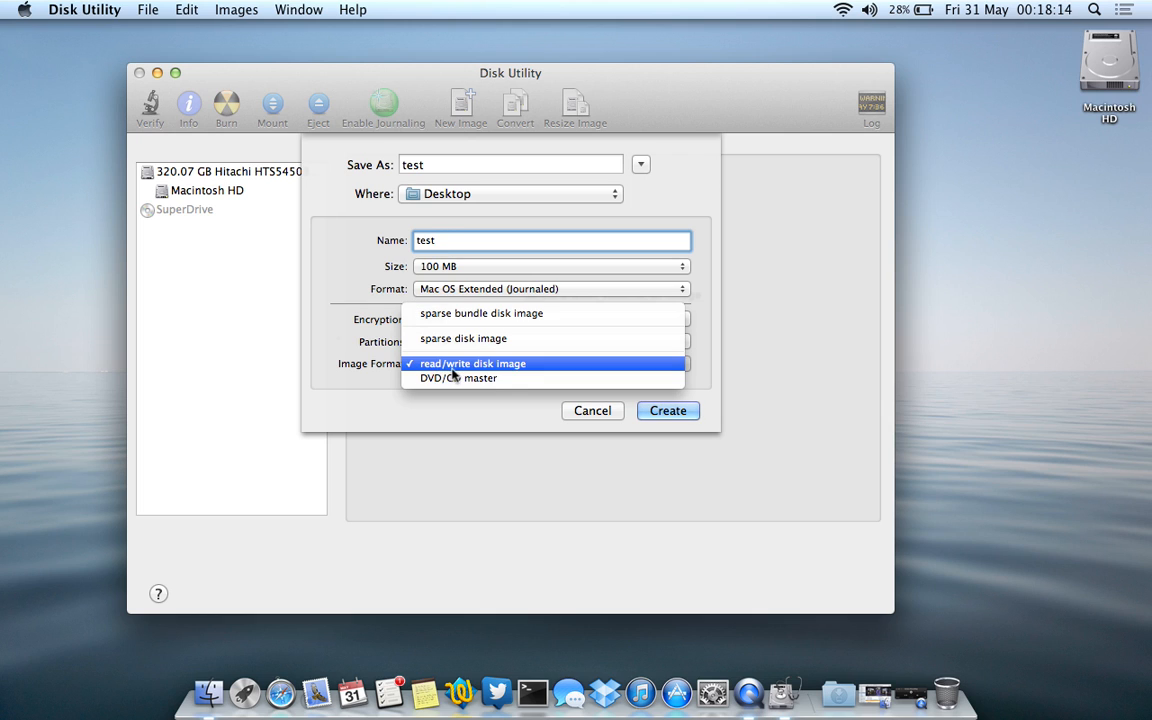
- Make test.dmg a read/write image with 128-bit AES encryption and create it
{"action": "left_click", "coordinate": [472, 363]}
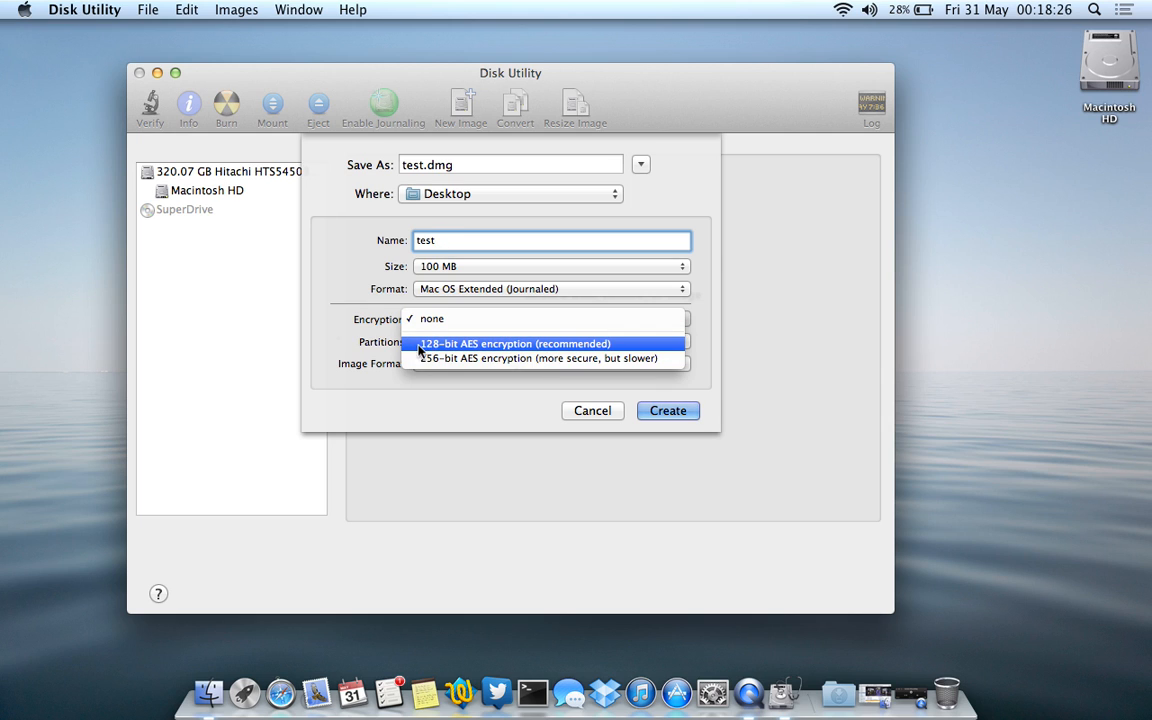
{"action": "mouse_move", "coordinate": [480, 355]}
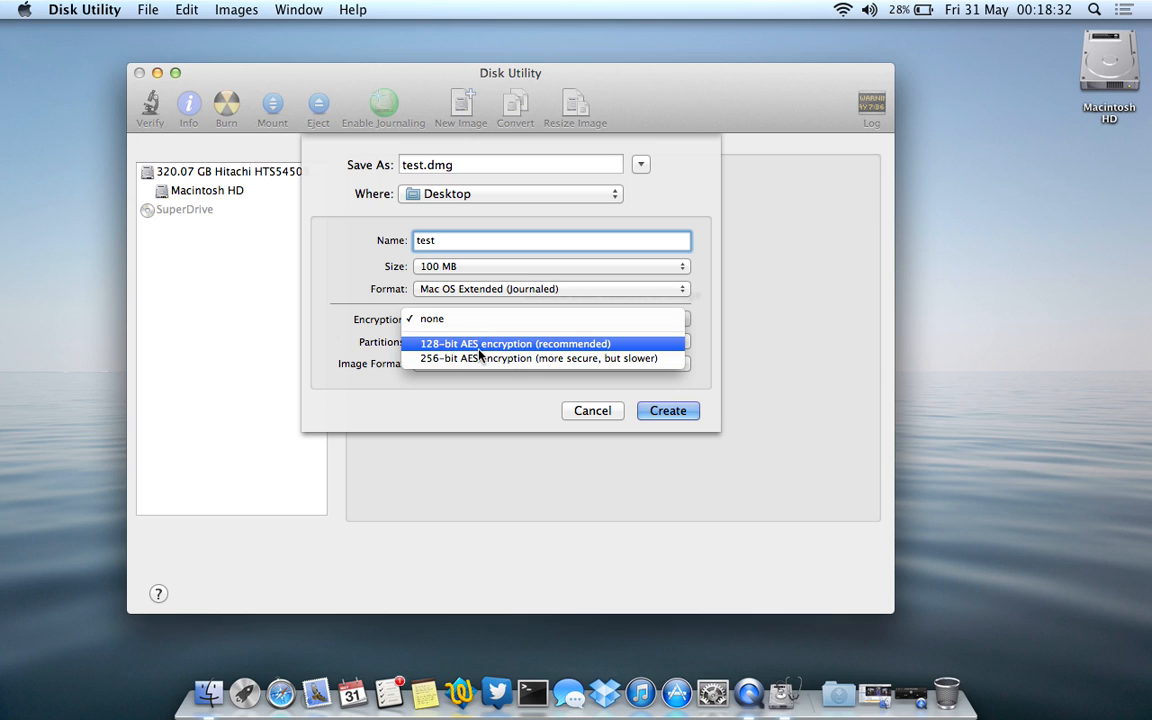
{"action": "left_click", "coordinate": [516, 343]}
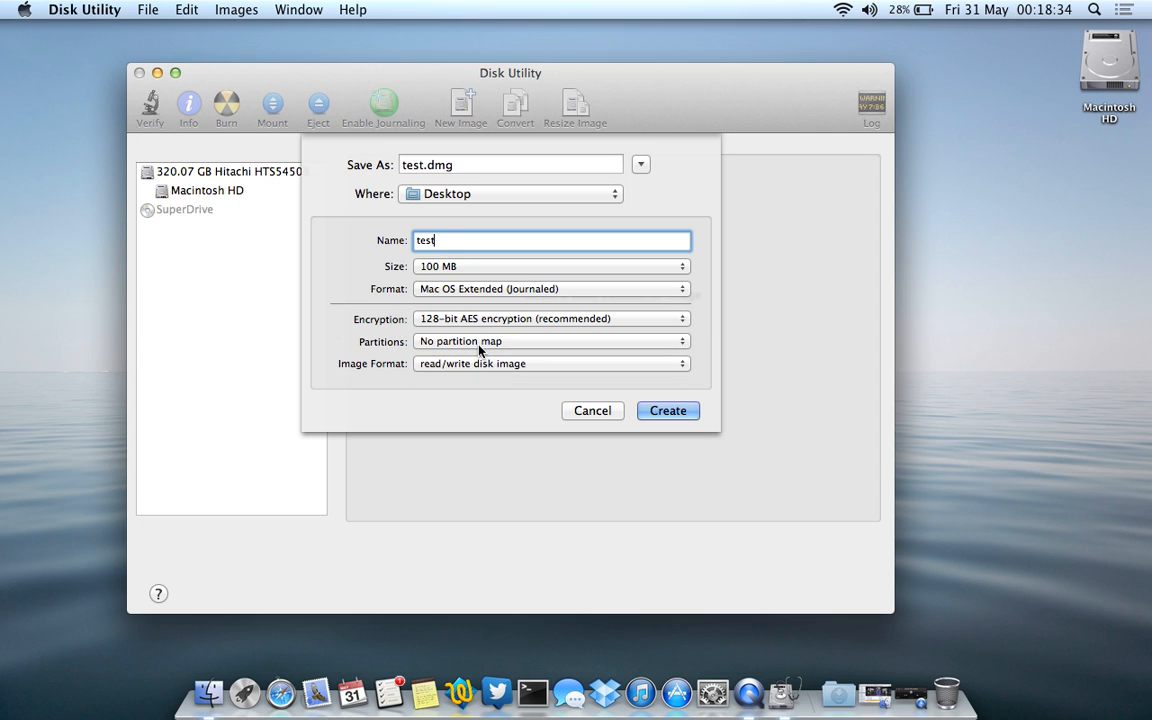
{"action": "mouse_move", "coordinate": [500, 338]}
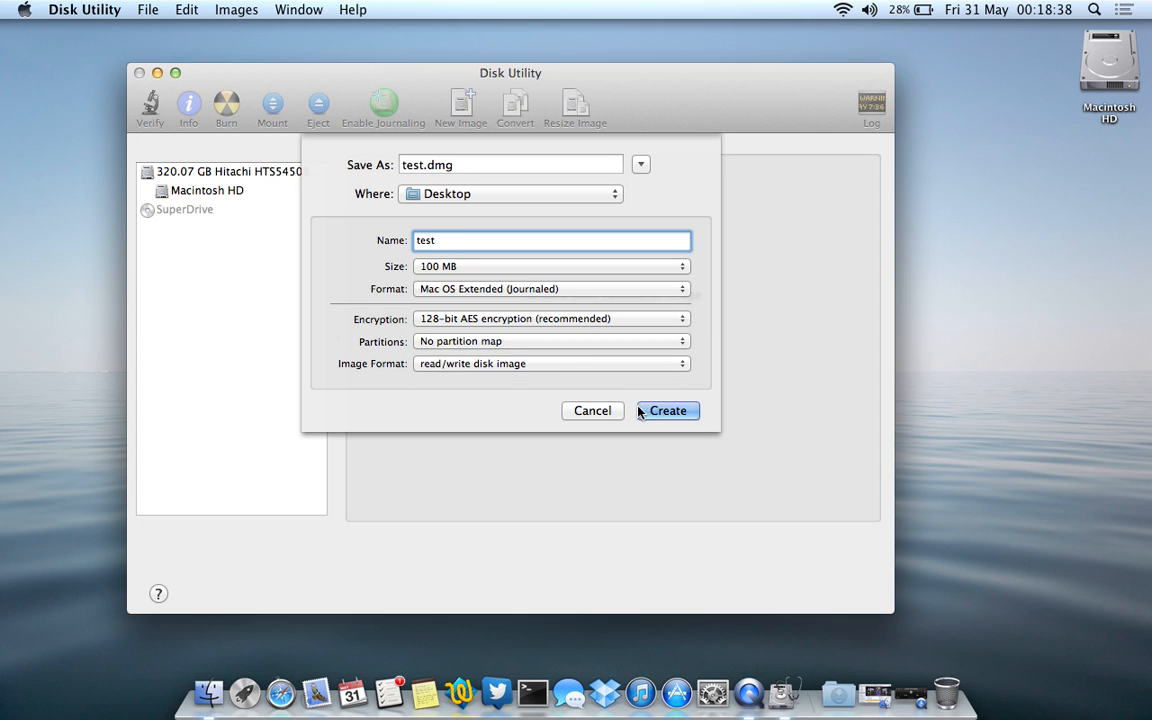
{"action": "left_click", "coordinate": [667, 410]}
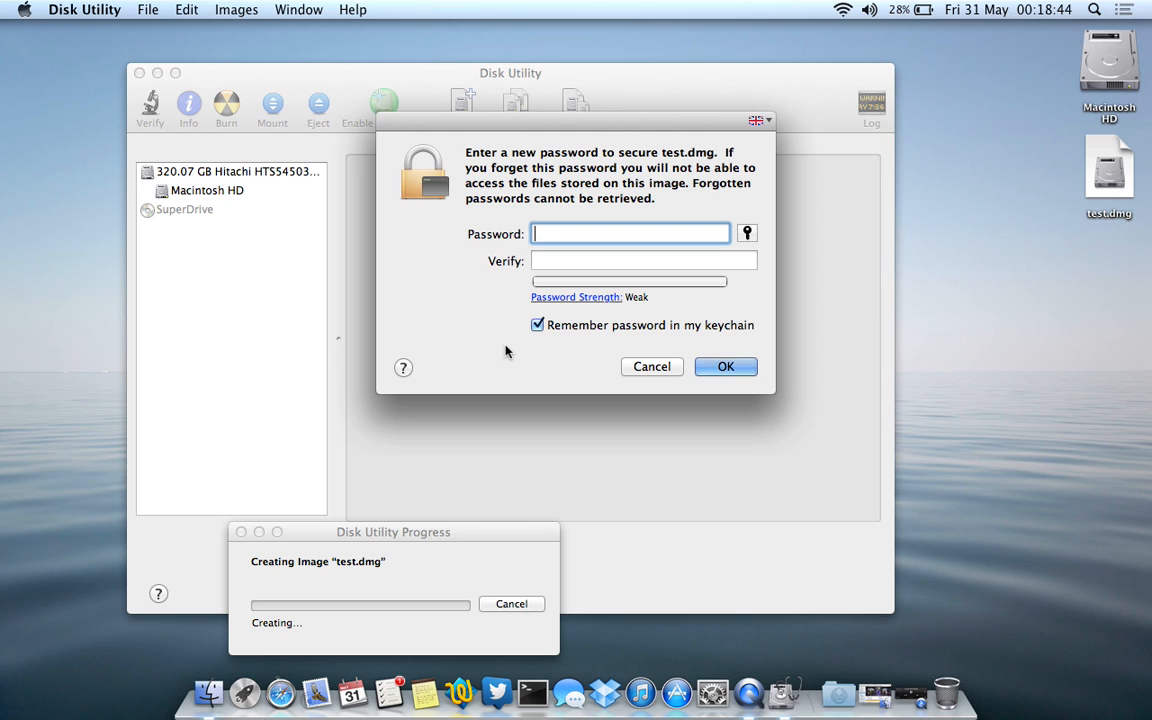
- Enter and verify the test.dmg password without remembering it in the keychain
{"action": "type", "text": "••••"}
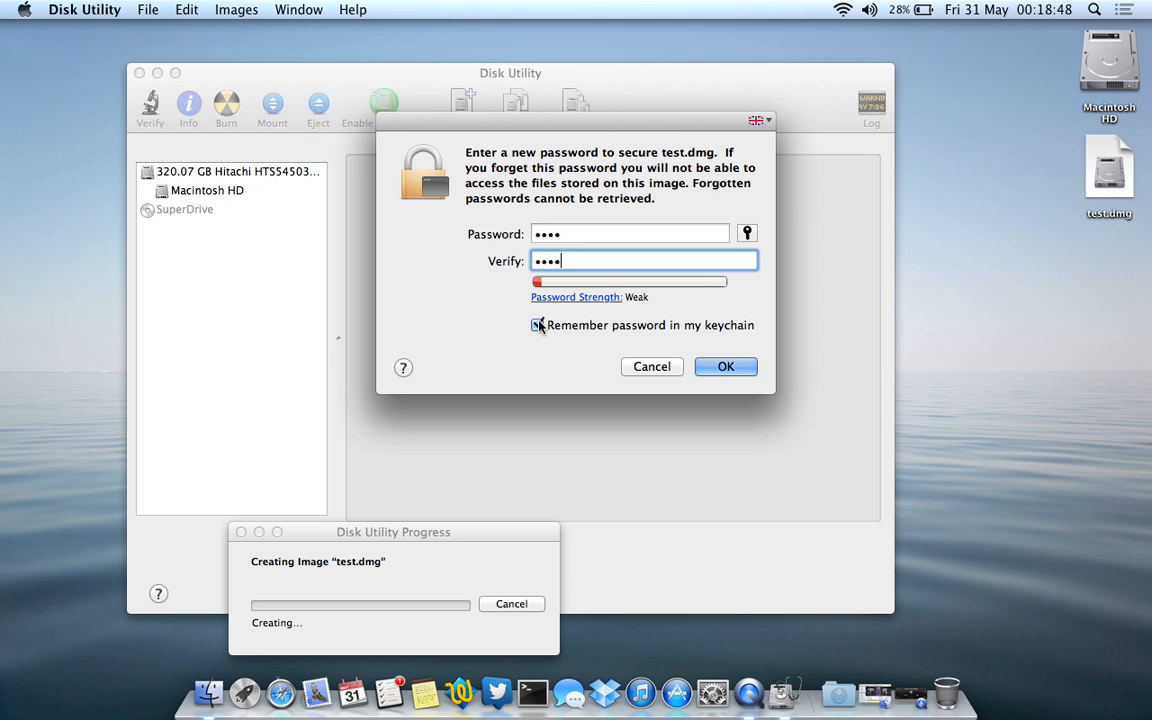
{"action": "left_click", "coordinate": [537, 325]}
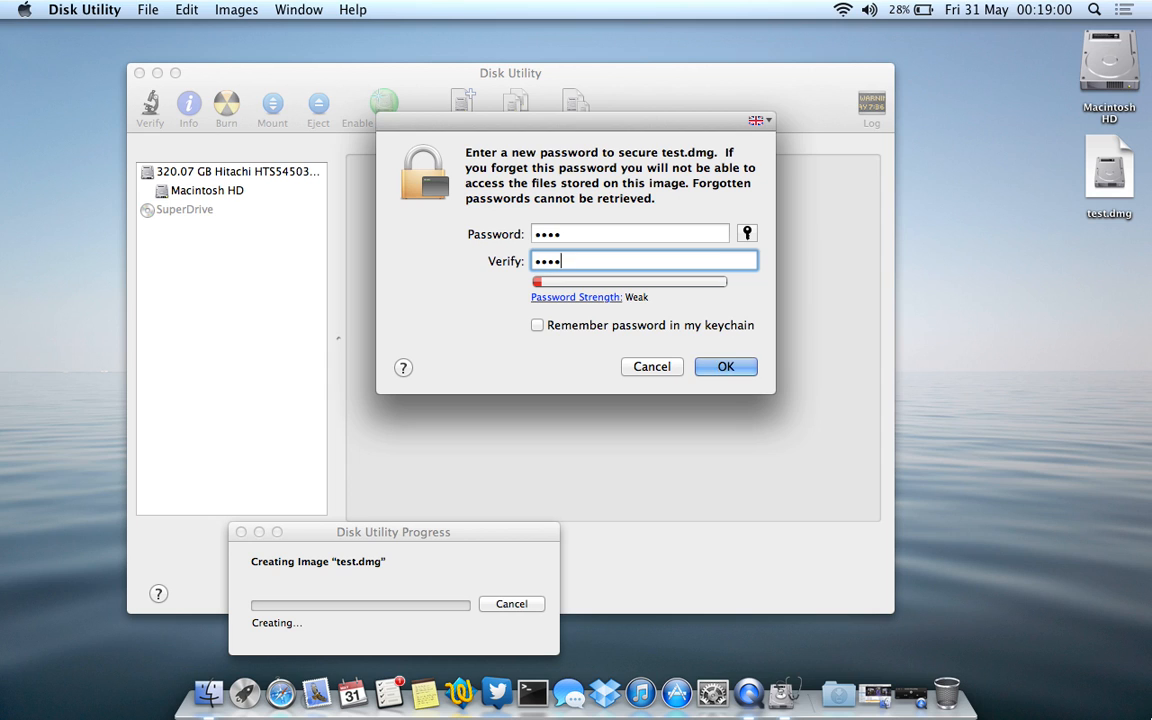
{"action": "mouse_move", "coordinate": [676, 691]}
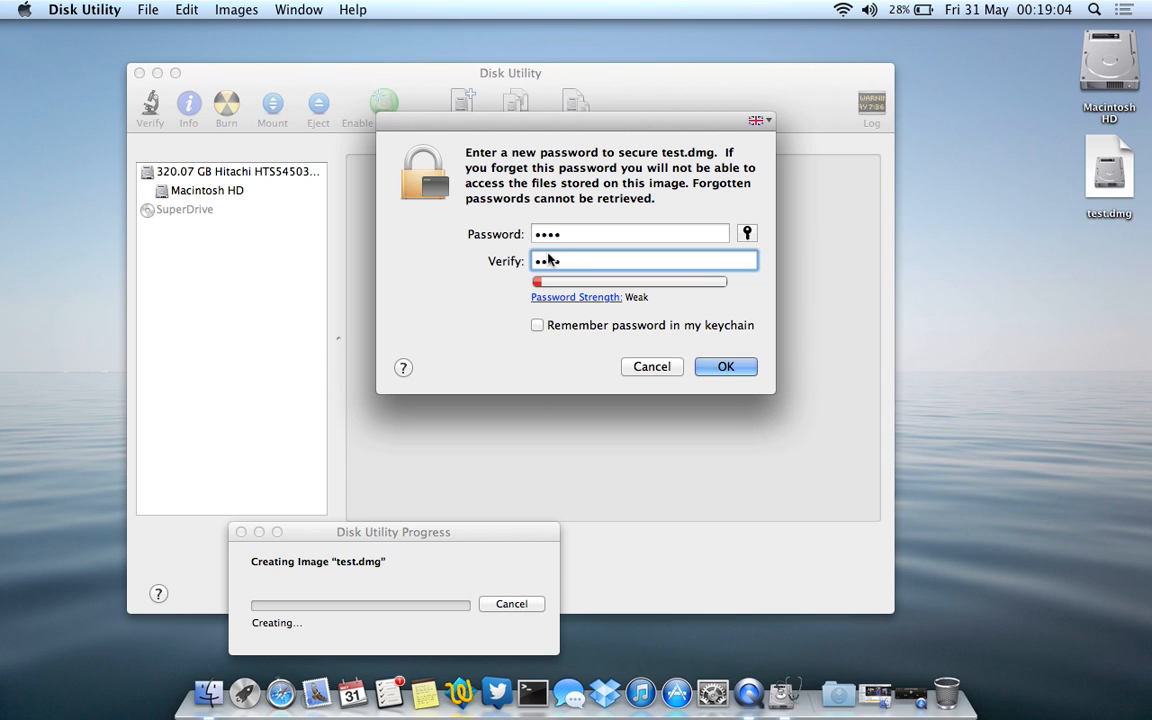
{"action": "type", "text": "••"}
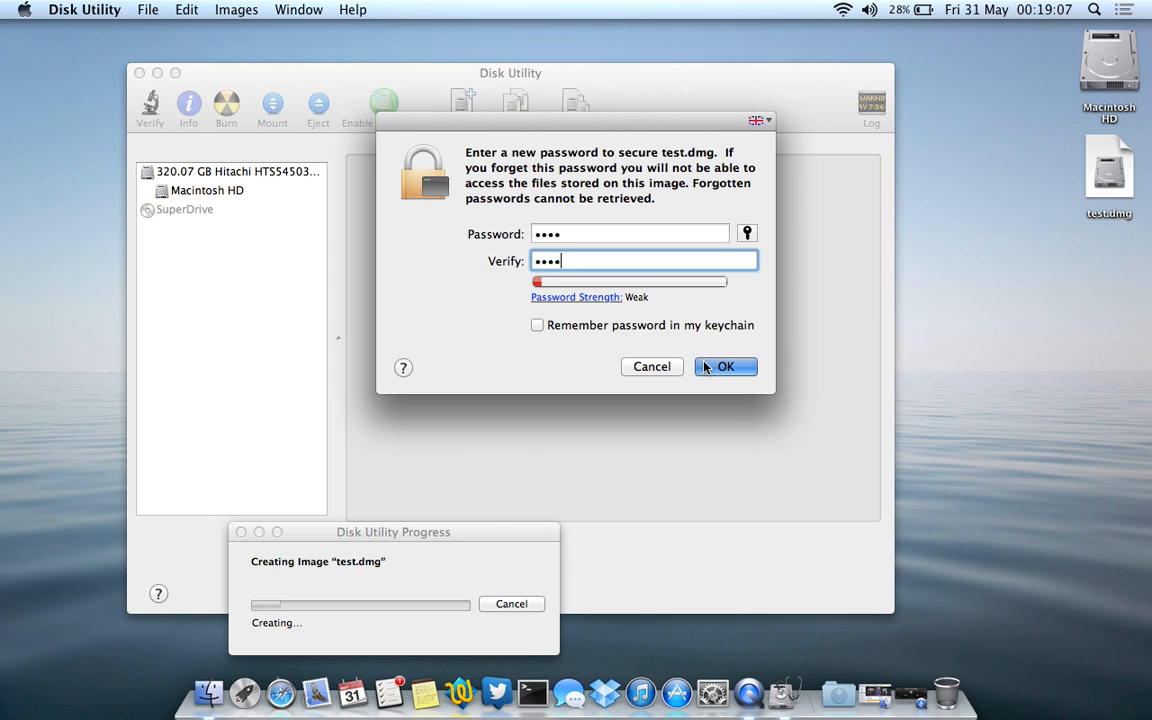
{"action": "left_click", "coordinate": [725, 366]}
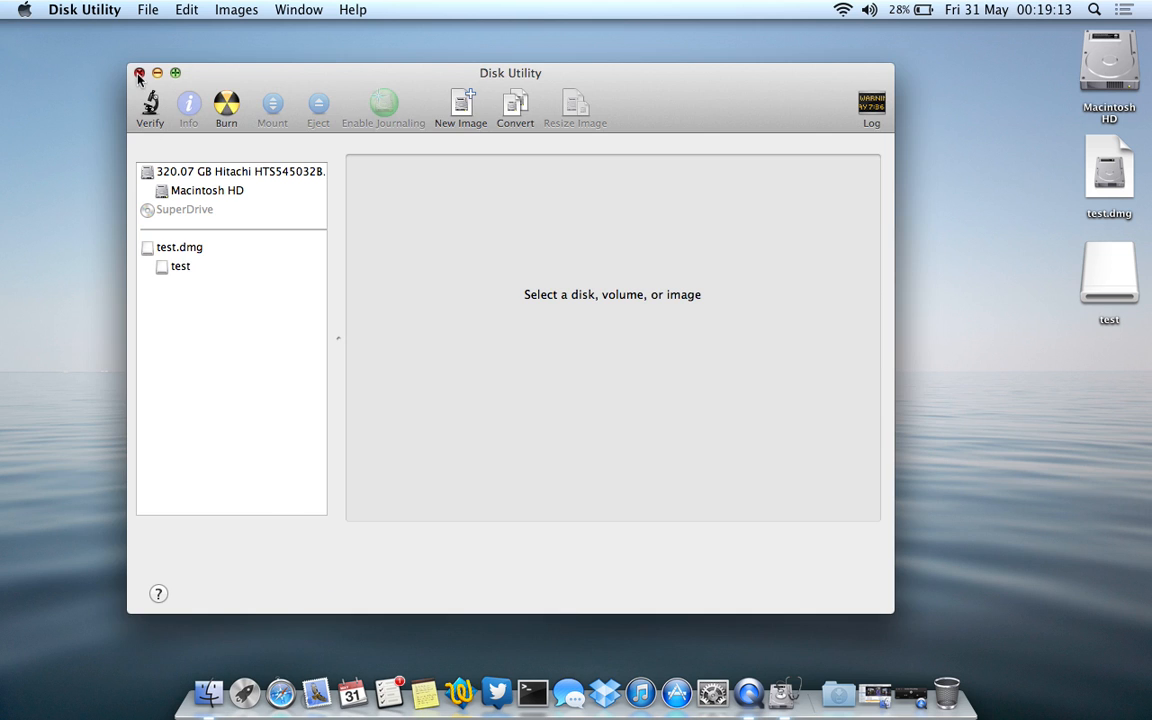
- Close Disk Utility, move test.dmg on the desktop, and eject the test volume
{"action": "left_click", "coordinate": [139, 76]}
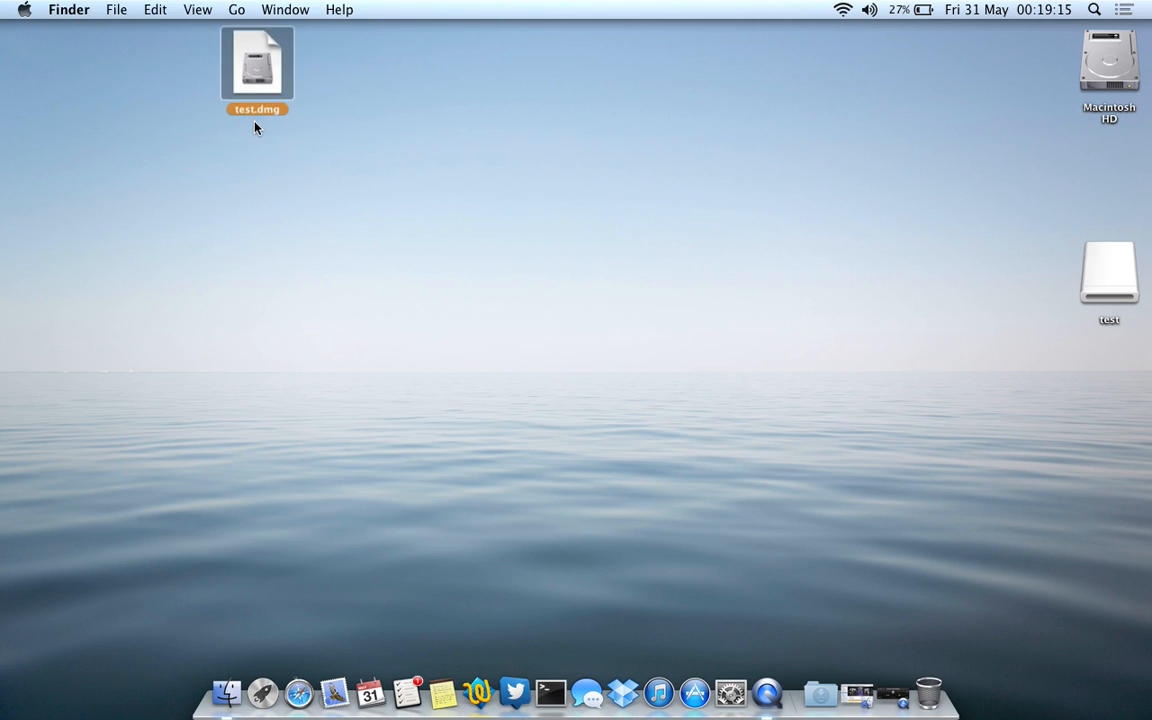
{"action": "left_click_drag", "start_coordinate": [257, 65], "coordinate": [257, 167]}
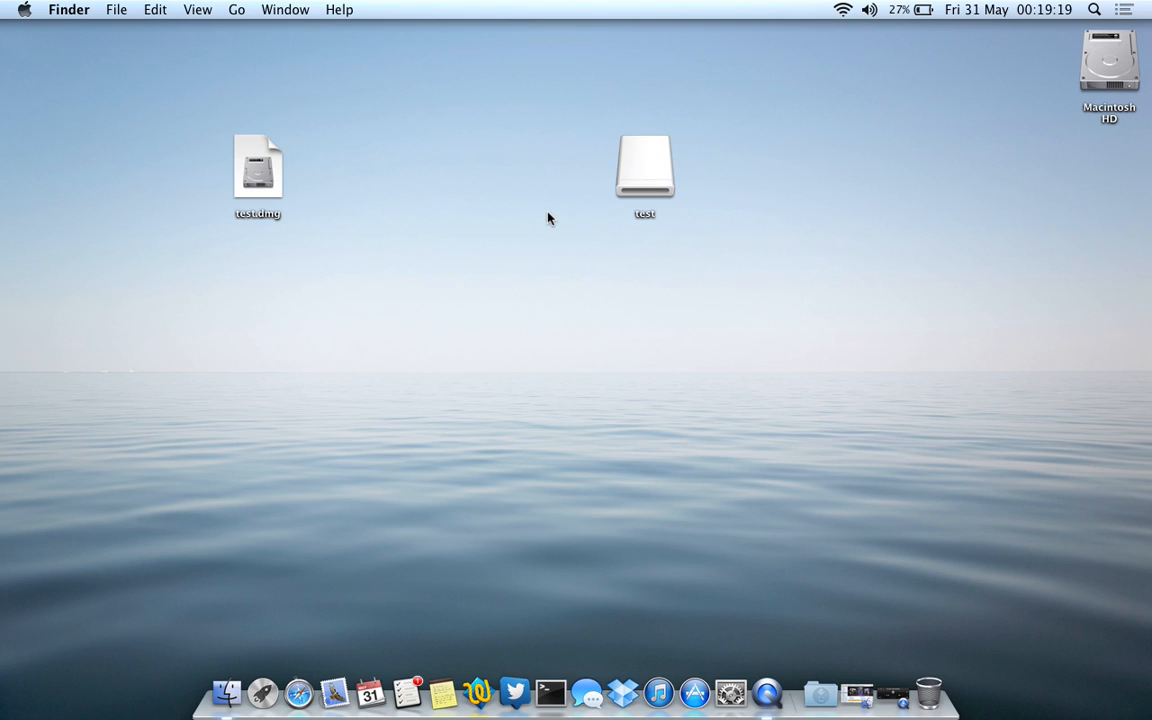
{"action": "mouse_move", "coordinate": [318, 214]}
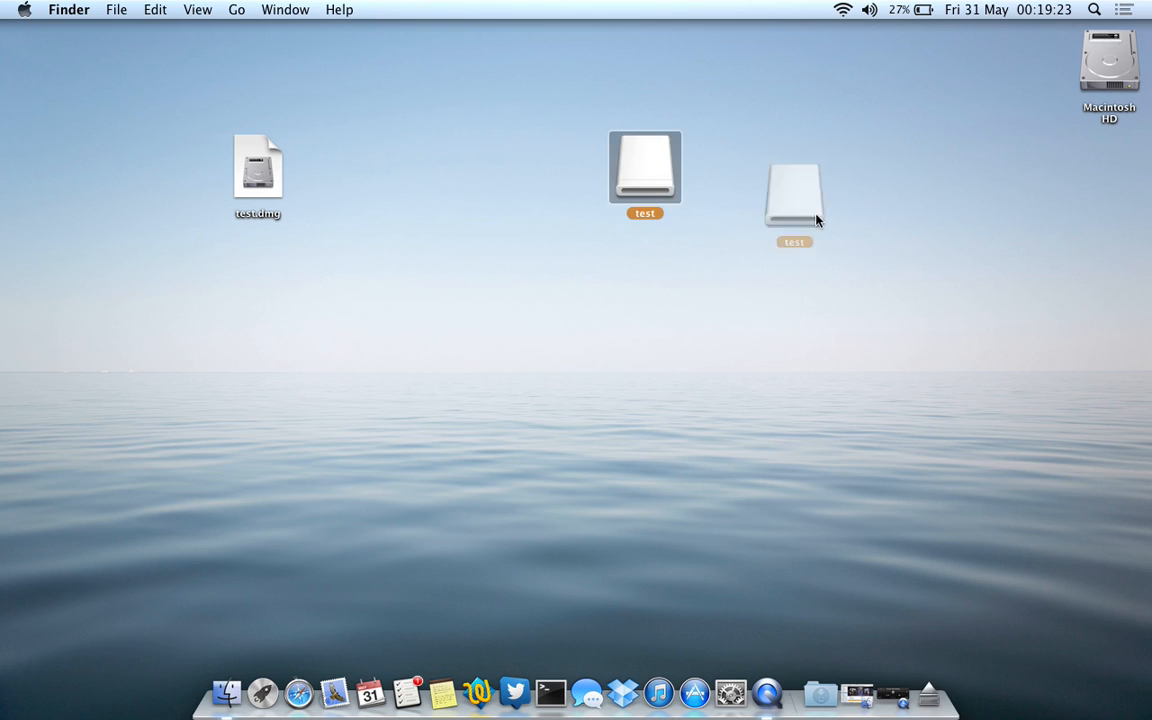
{"action": "right_click", "coordinate": [794, 197]}
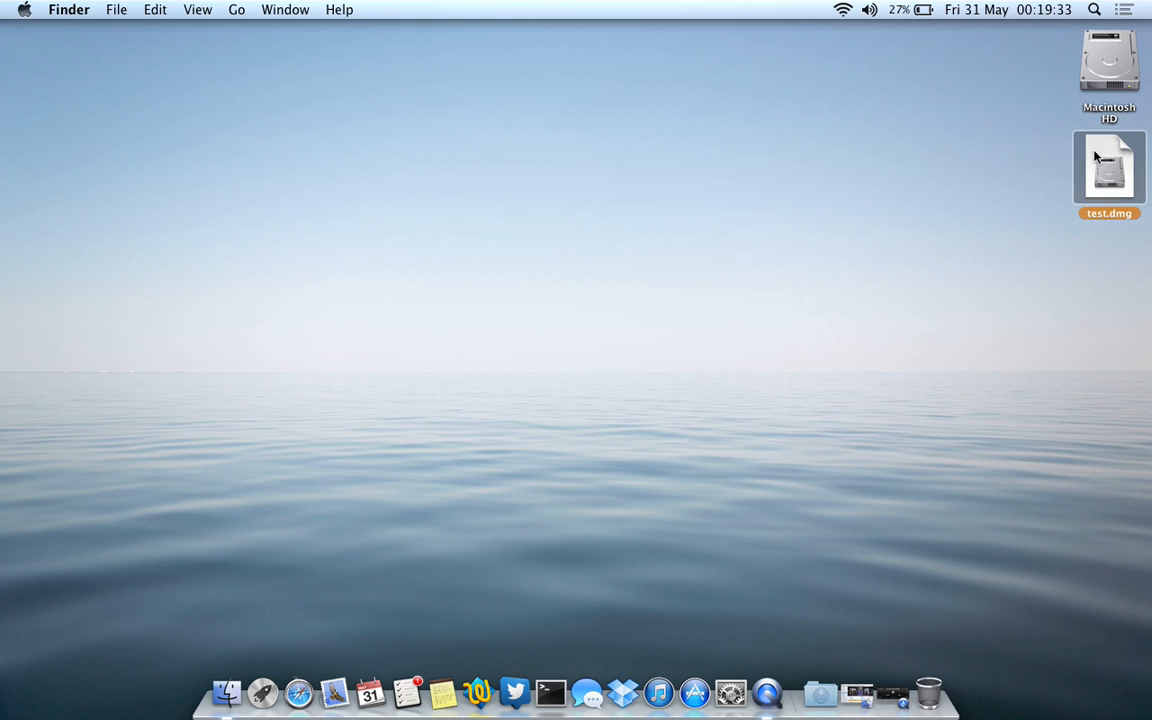
- Open test.dmg and submit its password to mount the test volume
{"action": "double_click", "coordinate": [1109, 167]}
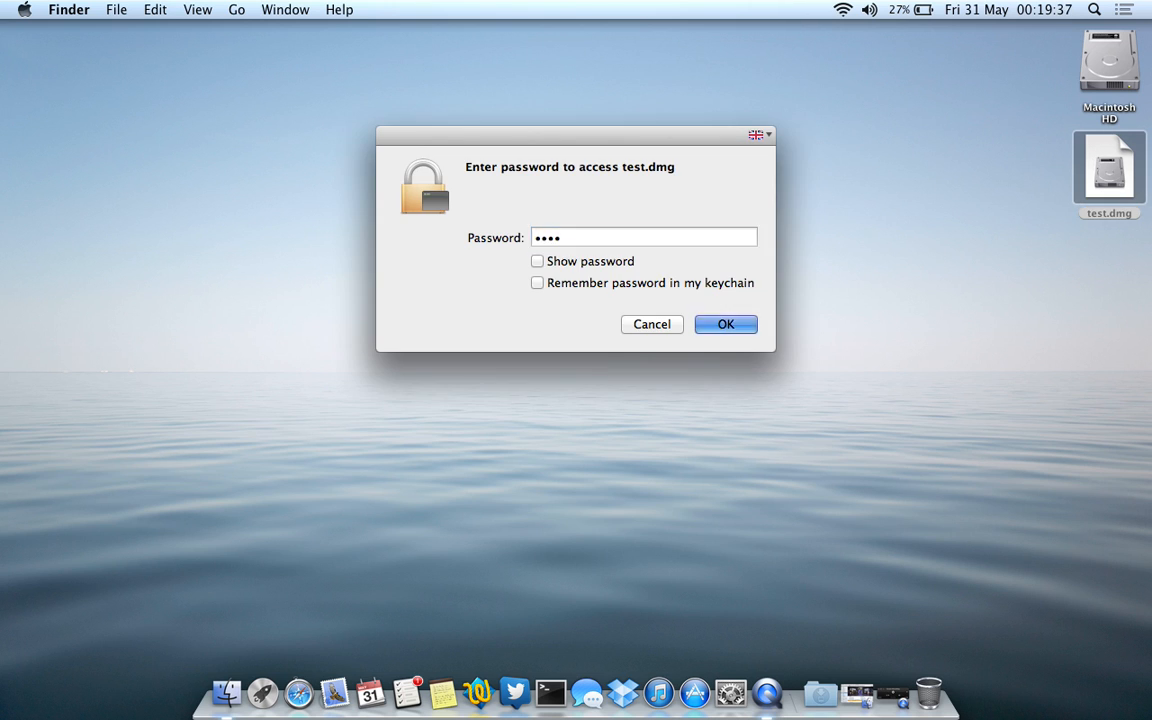
{"action": "left_click", "coordinate": [725, 324]}
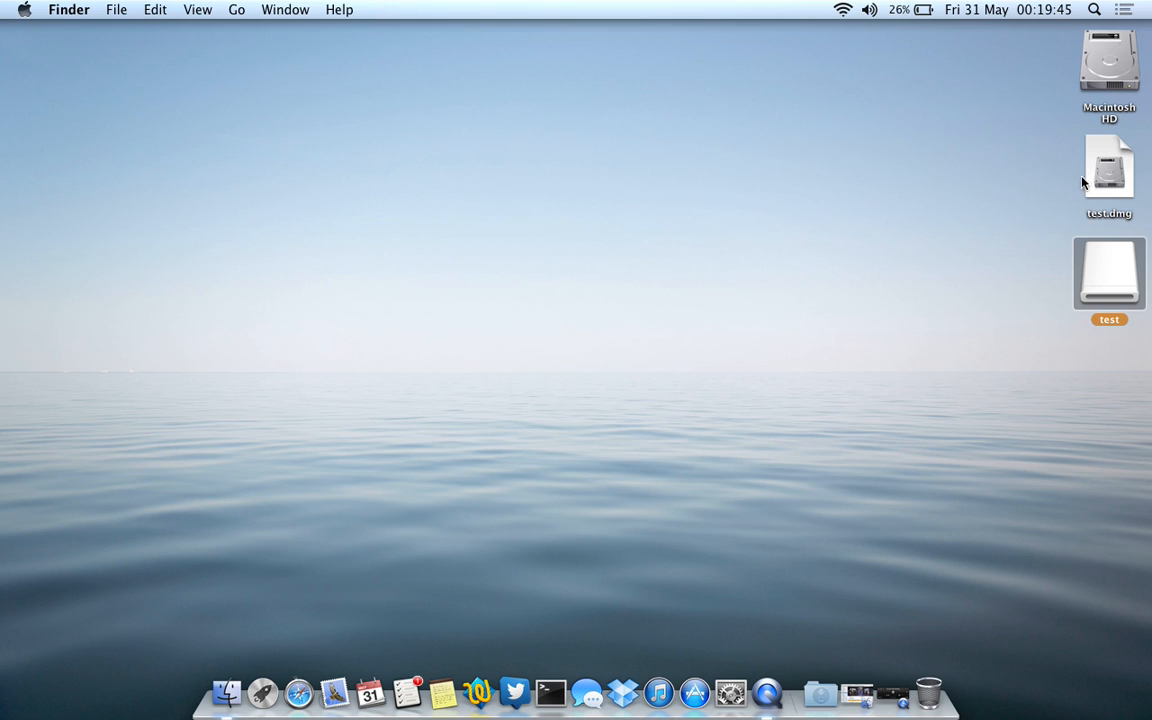
- Open the test volume, close the Pictures folder and dider1.jpg preview, then eject the volume
{"action": "double_click", "coordinate": [1109, 273]}
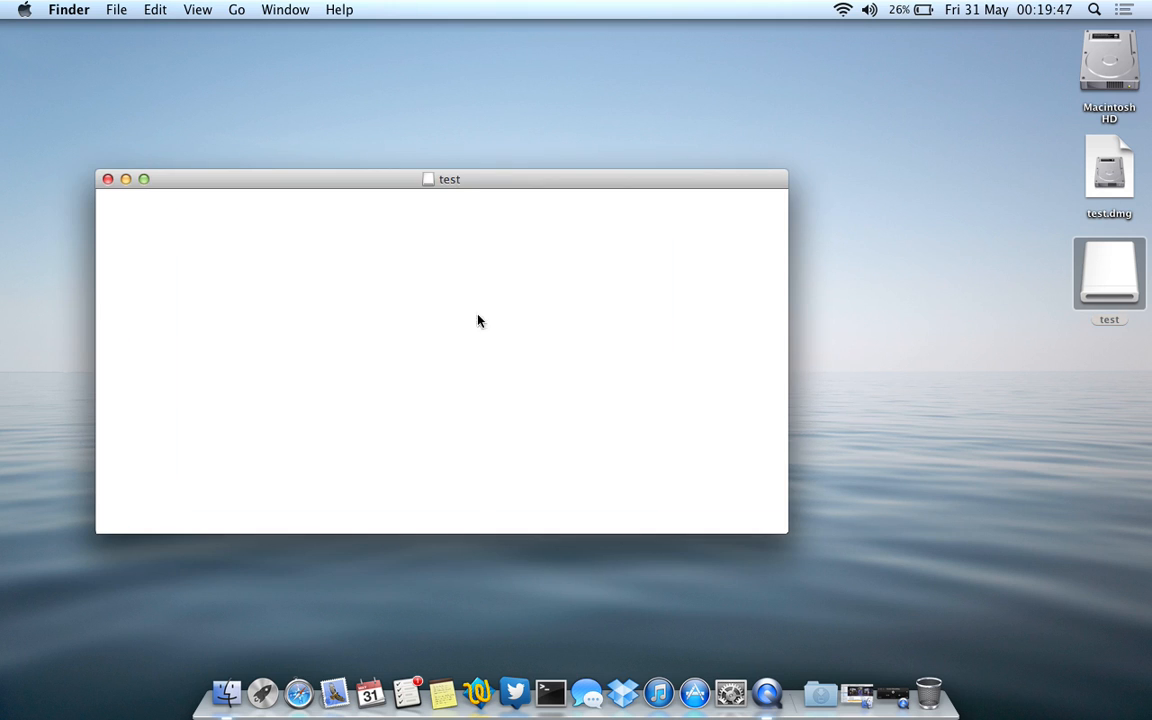
{"action": "mouse_move", "coordinate": [258, 289]}
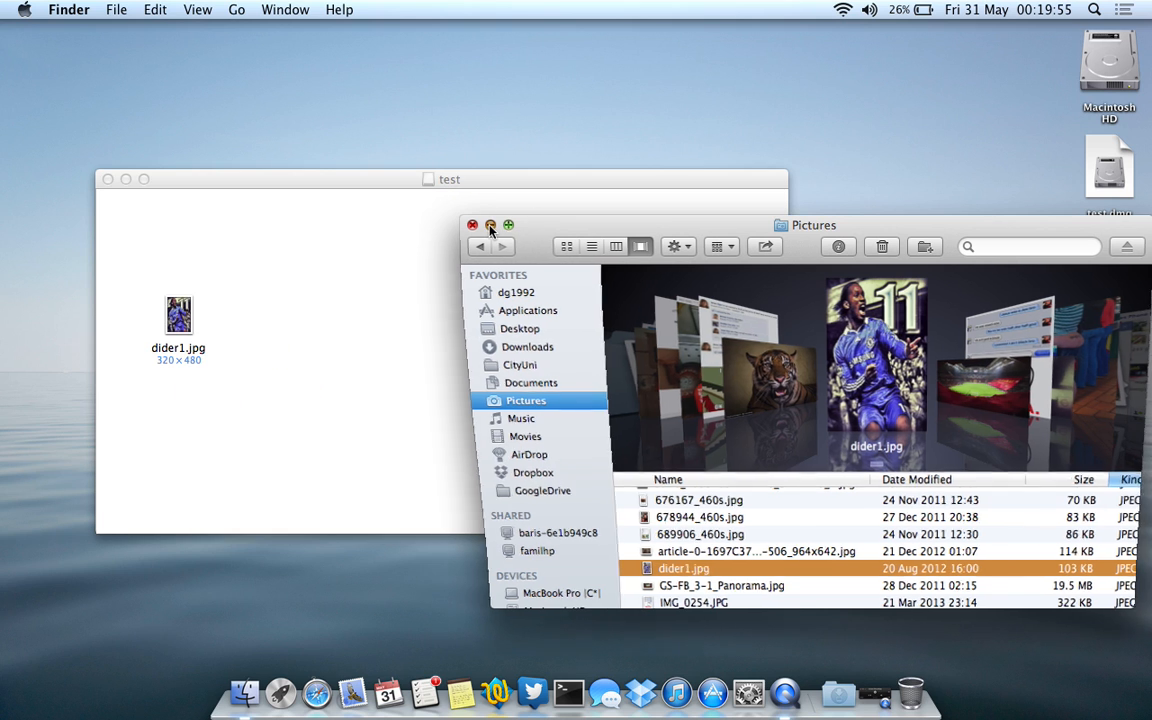
{"action": "left_click", "coordinate": [472, 225]}
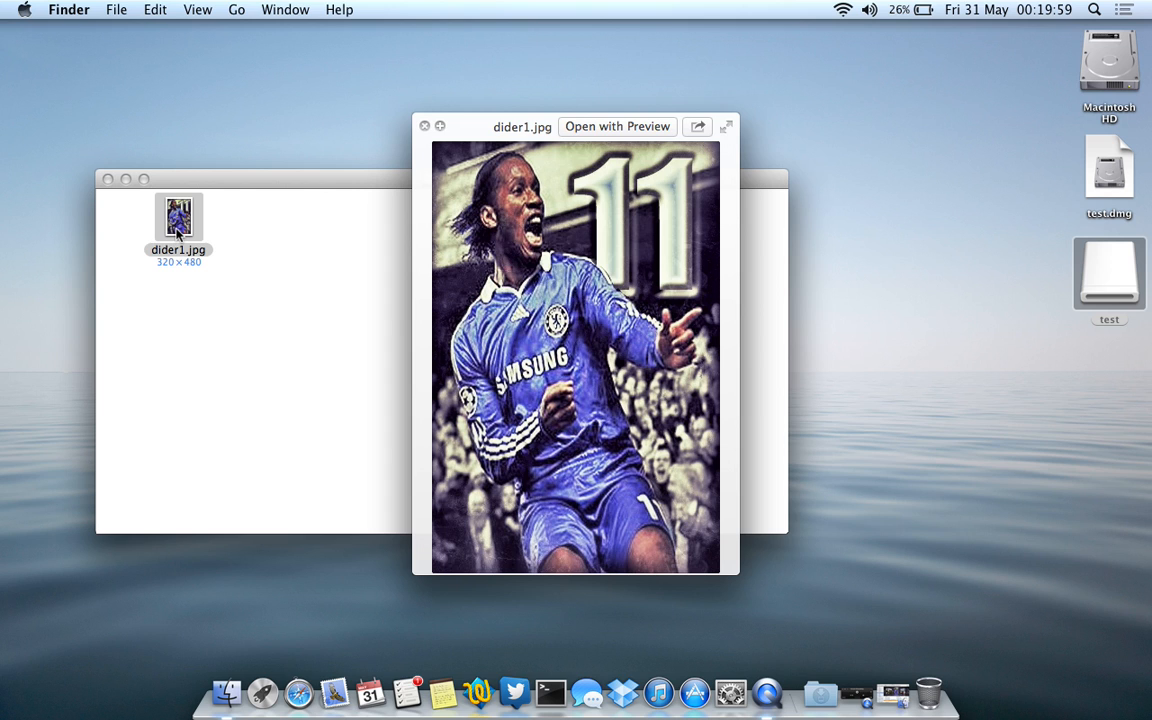
{"action": "left_click", "coordinate": [424, 126]}
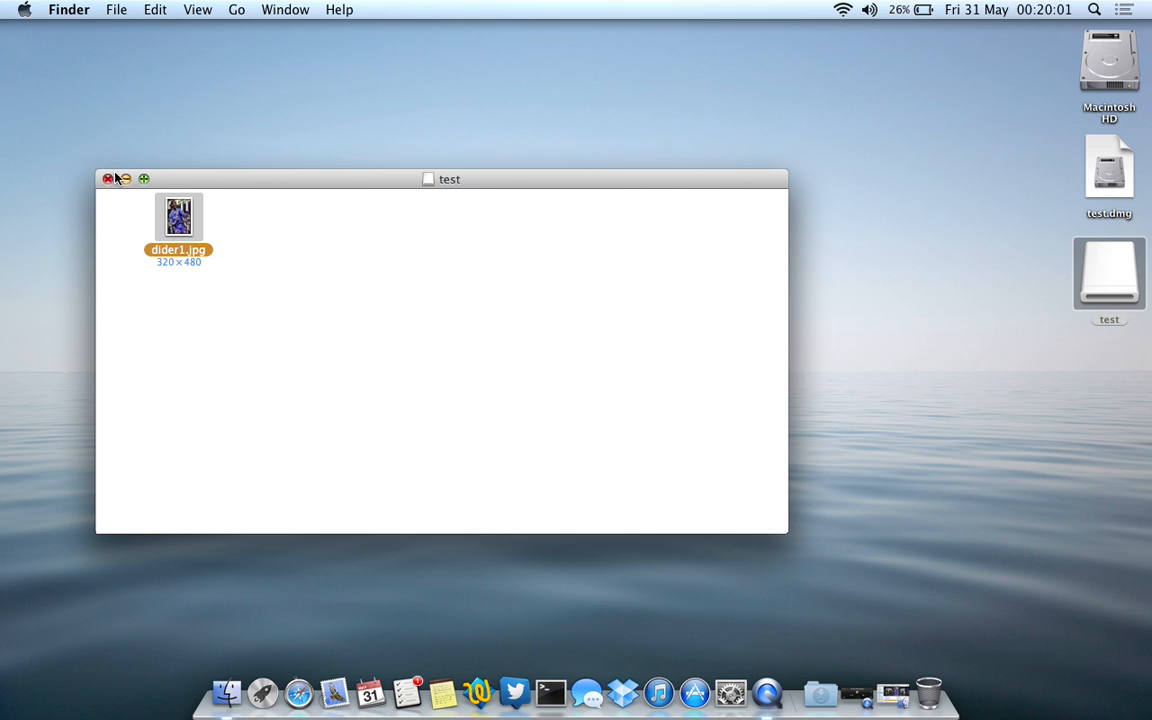
{"action": "right_click", "coordinate": [1109, 272]}
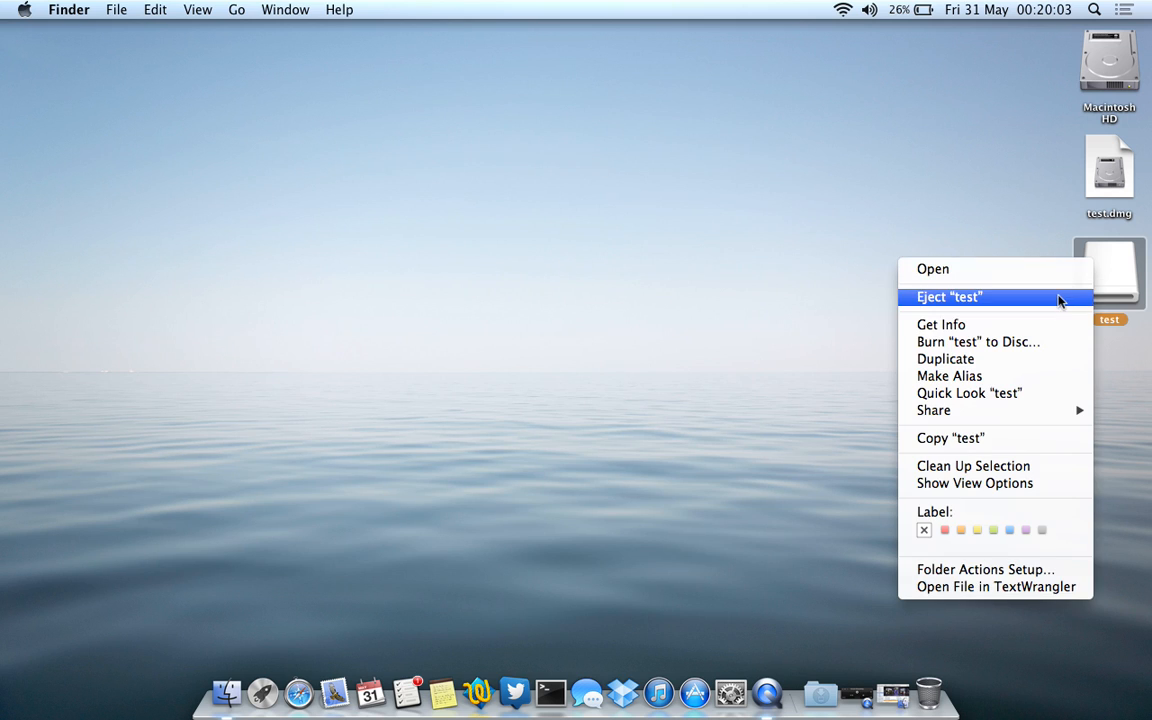
{"action": "left_click", "coordinate": [949, 297]}
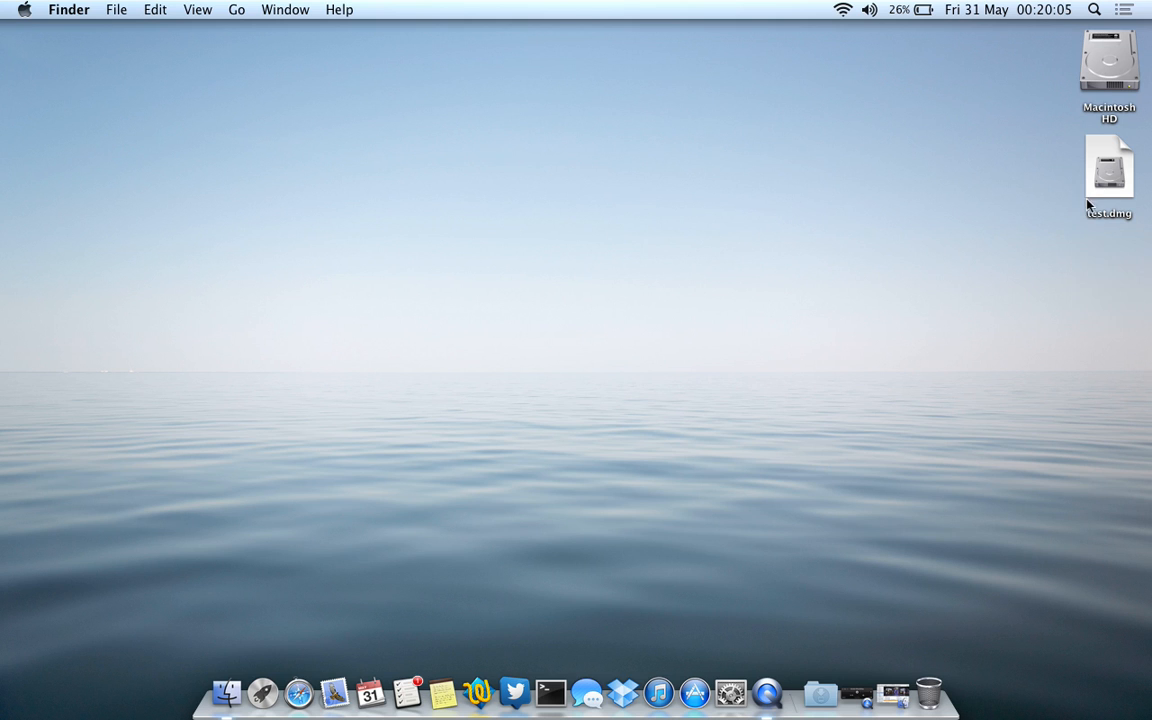
{"action": "left_click", "coordinate": [1109, 167]}
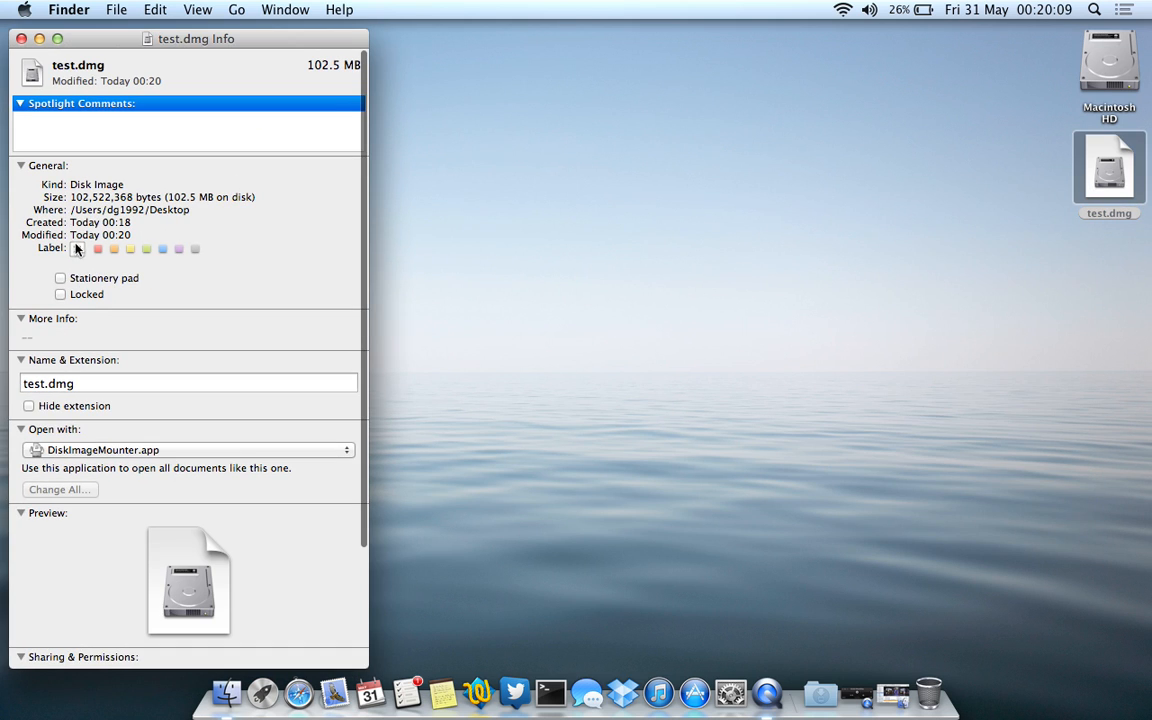
{"action": "left_click", "coordinate": [77, 249]}
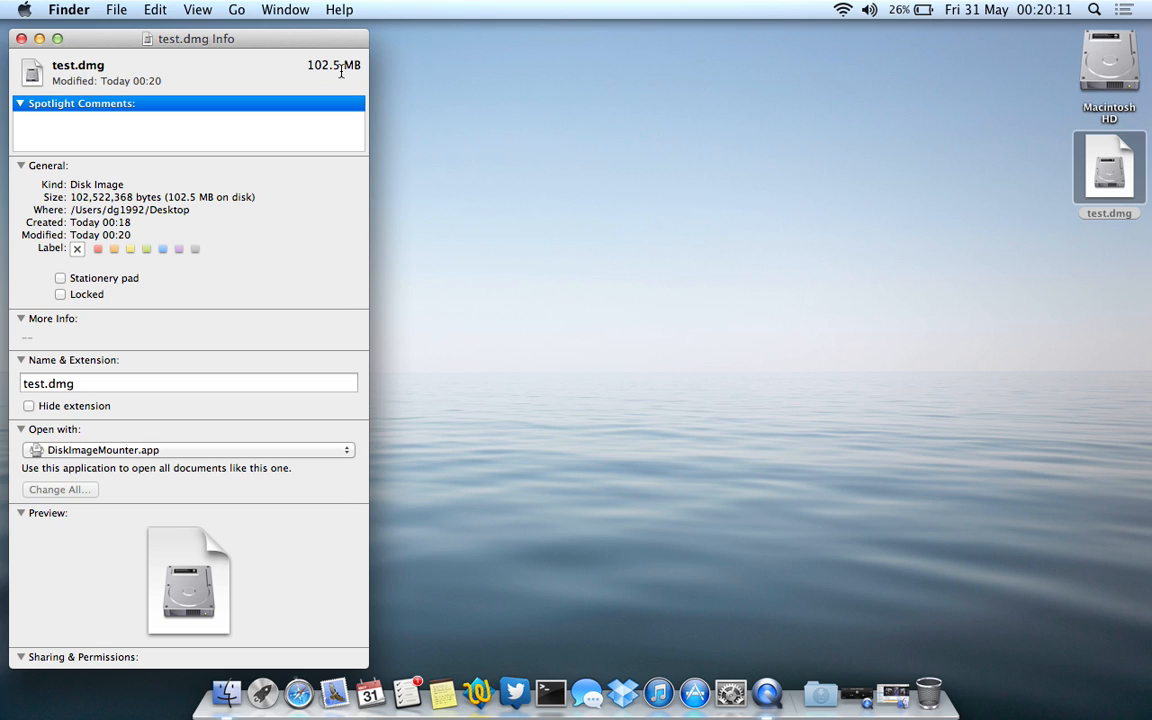
{"action": "mouse_move", "coordinate": [290, 105]}
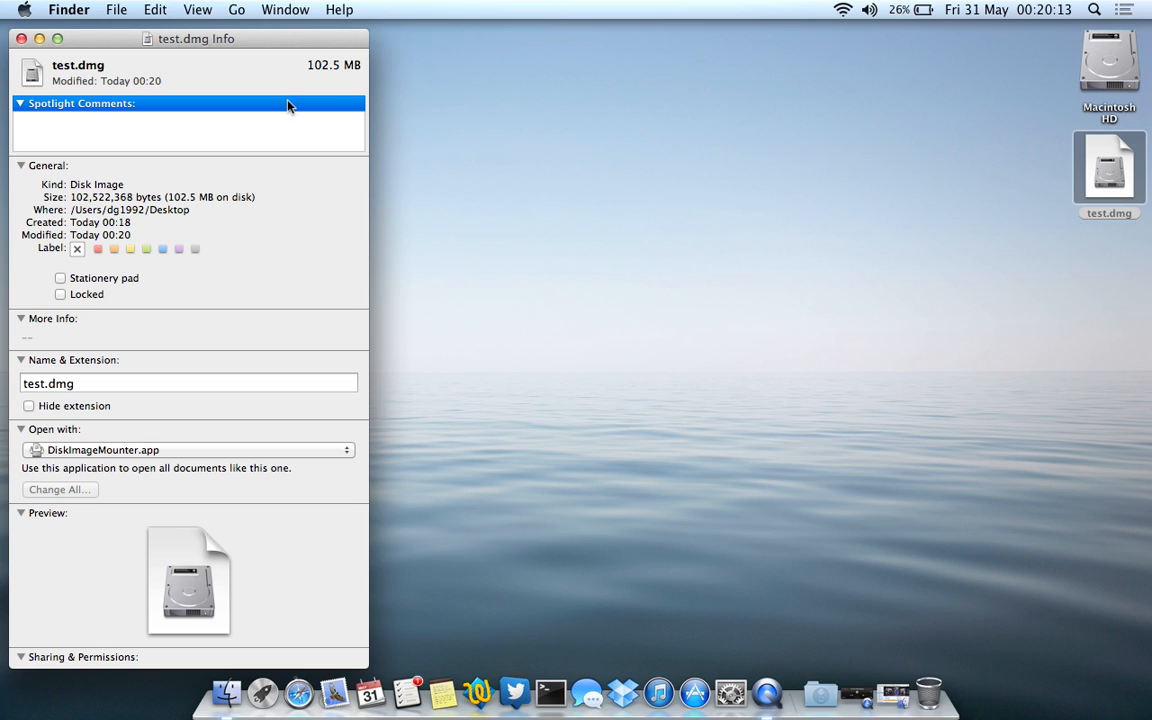
{"action": "mouse_move", "coordinate": [426, 281]}
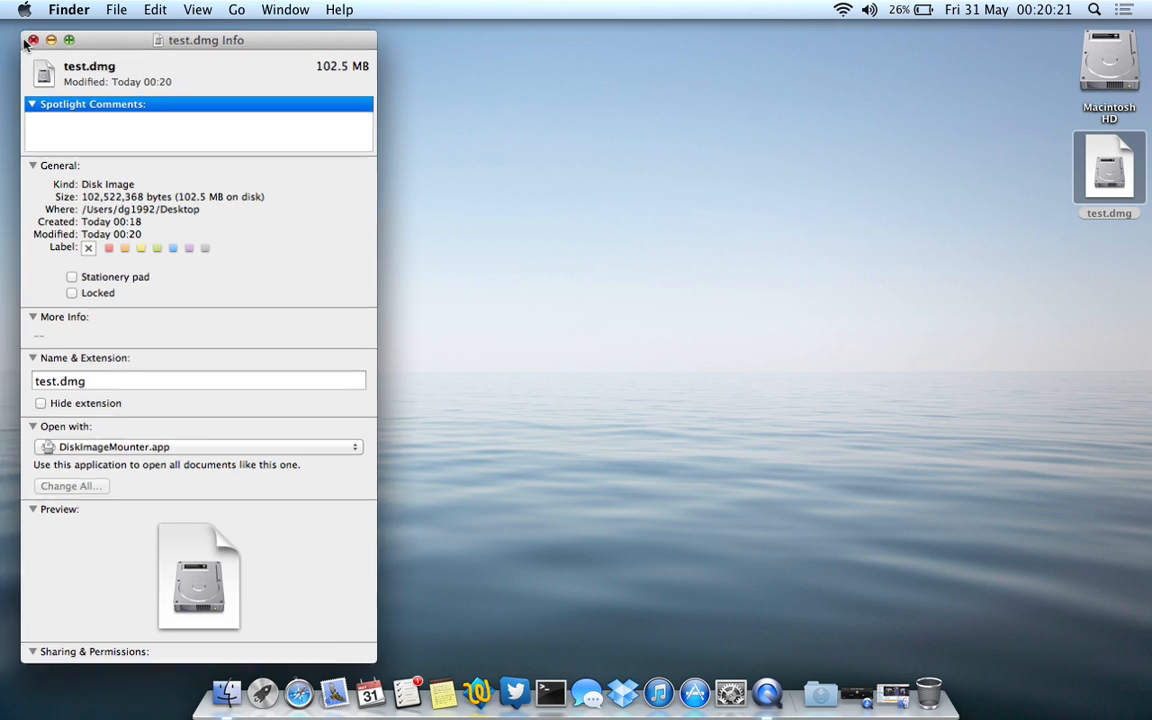
{"action": "left_click", "coordinate": [31, 40]}
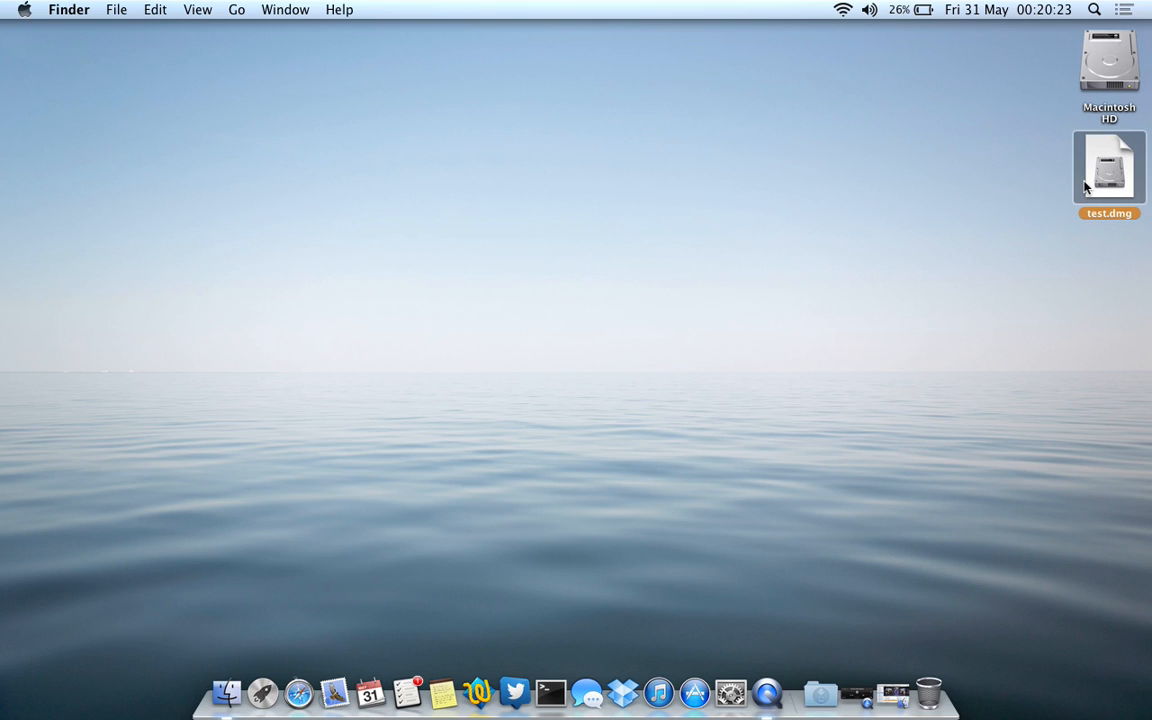
- Mount test.dmg with its password, open the test volume, and select dider1.jpg
{"action": "double_click", "coordinate": [1109, 167]}
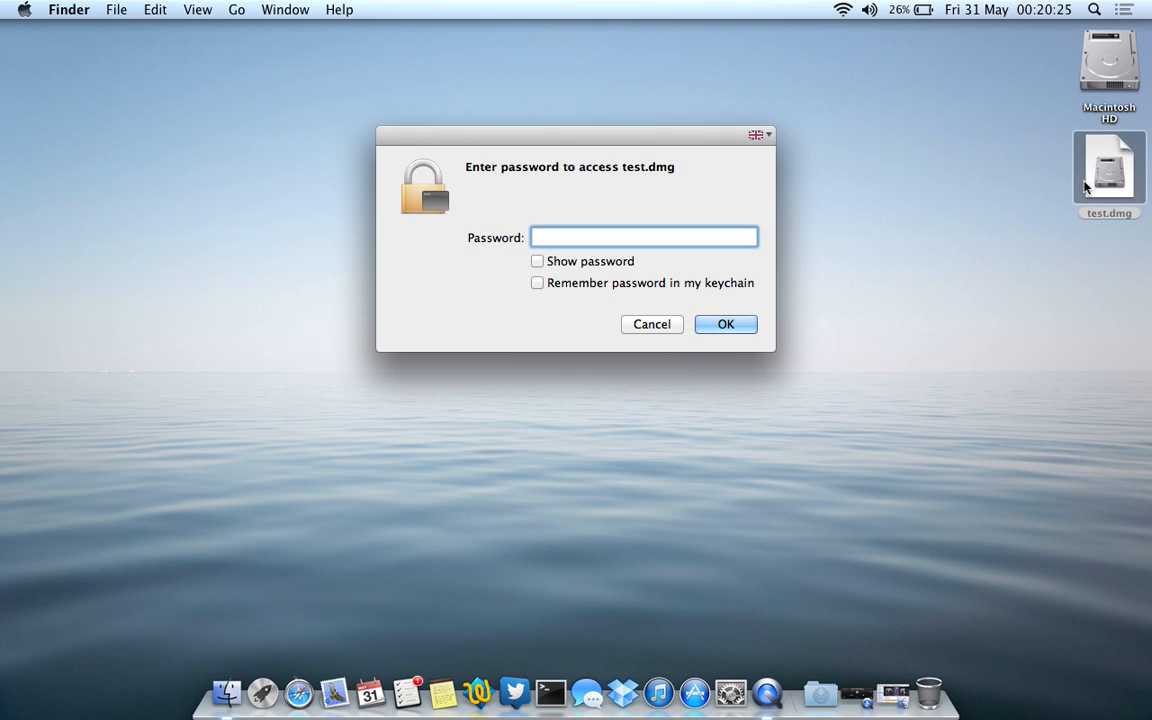
{"action": "left_click", "coordinate": [725, 324]}
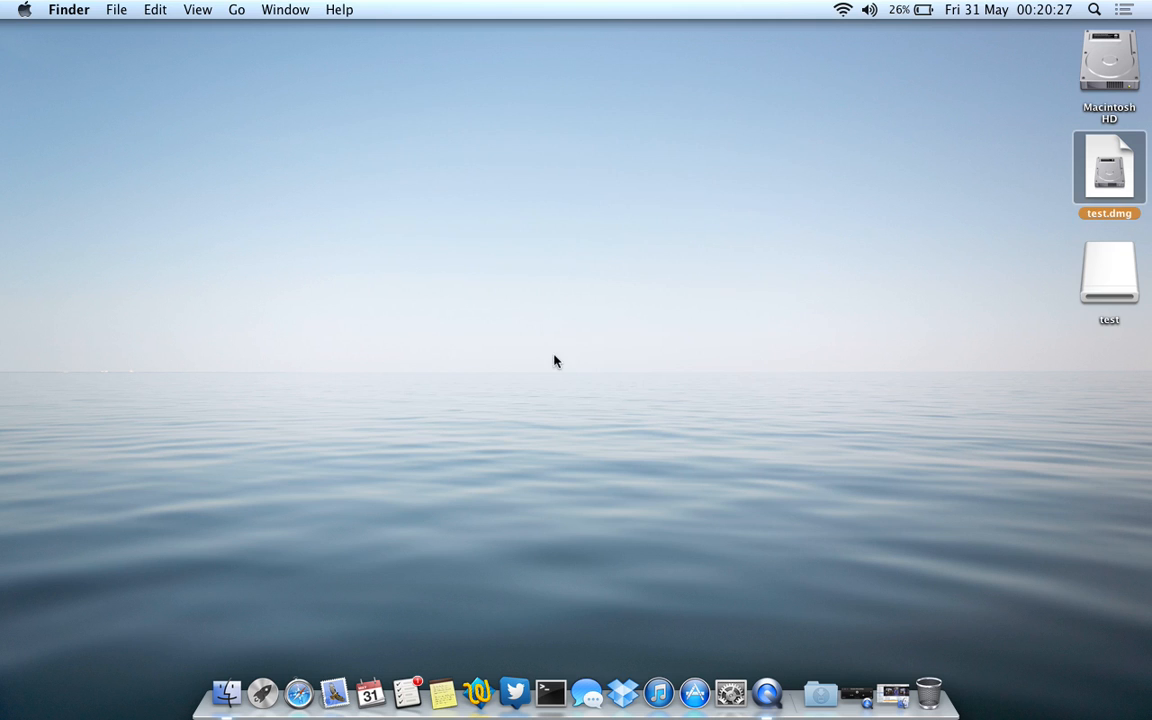
{"action": "mouse_move", "coordinate": [1100, 285]}
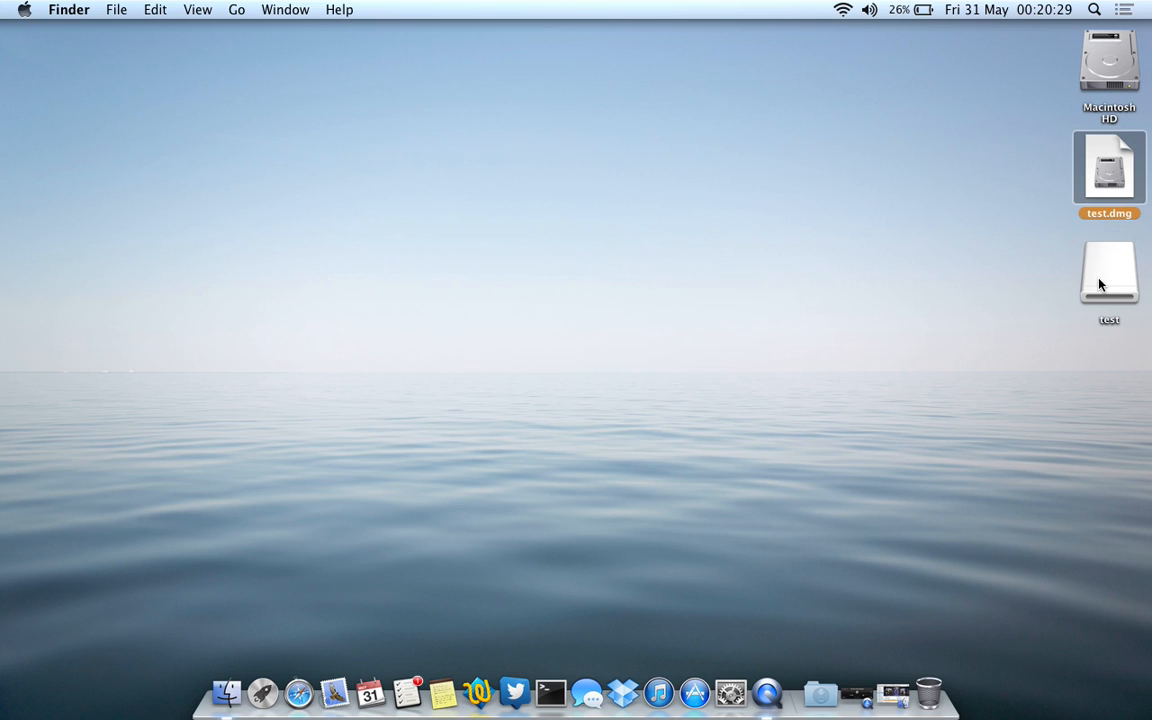
{"action": "double_click", "coordinate": [1108, 272]}
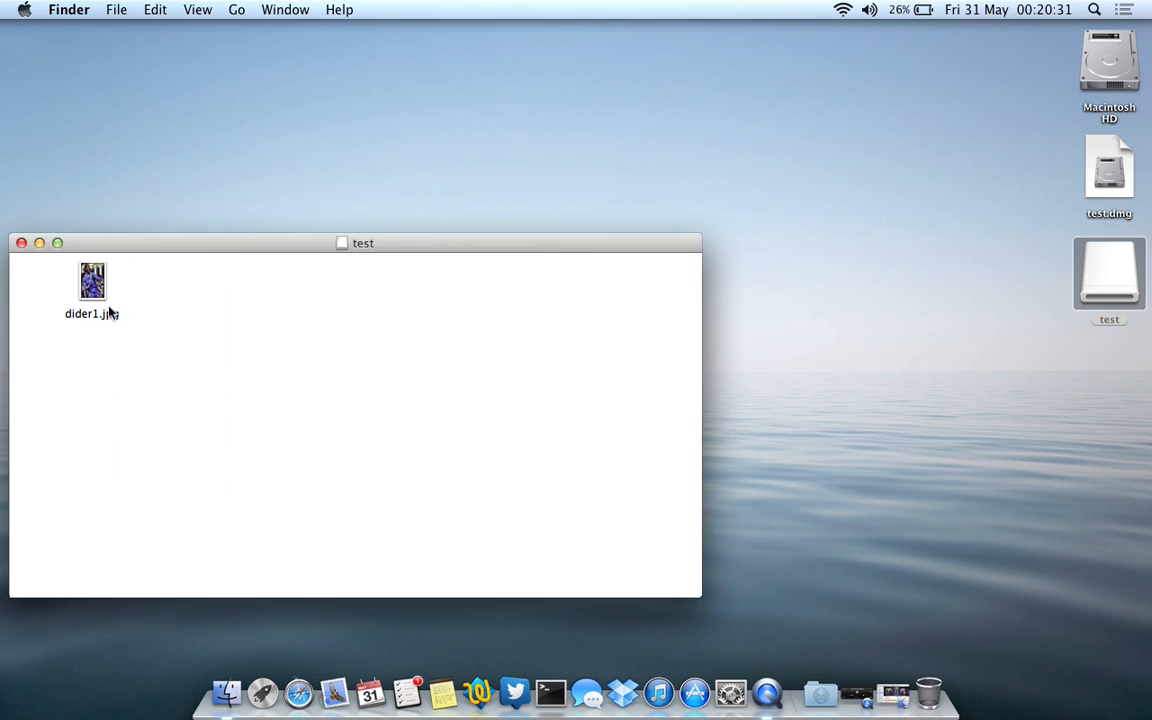
{"action": "left_click", "coordinate": [91, 281]}
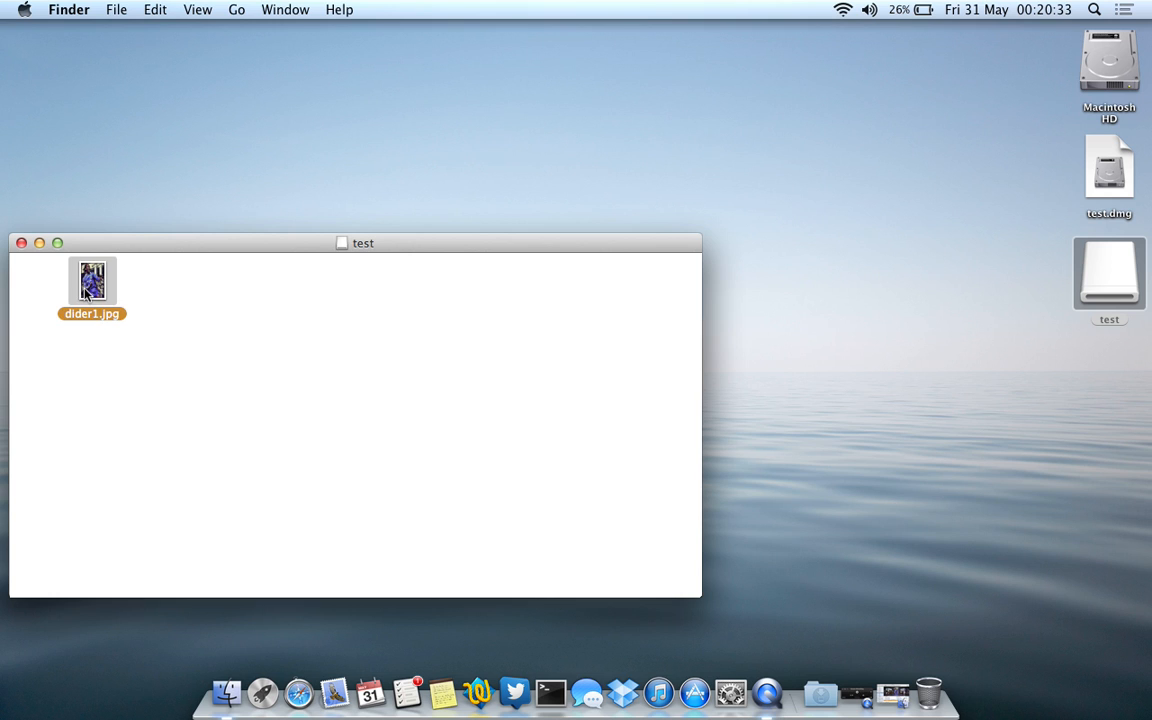
{"action": "mouse_move", "coordinate": [95, 385]}
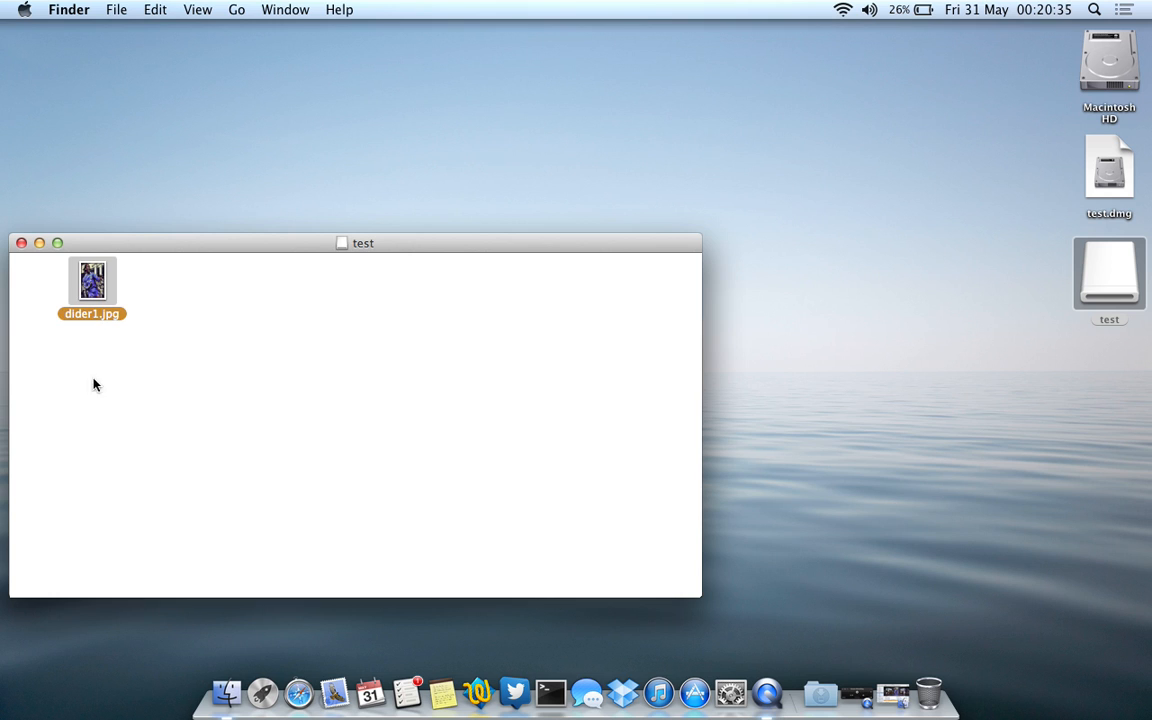
{"action": "double_click", "coordinate": [91, 281]}
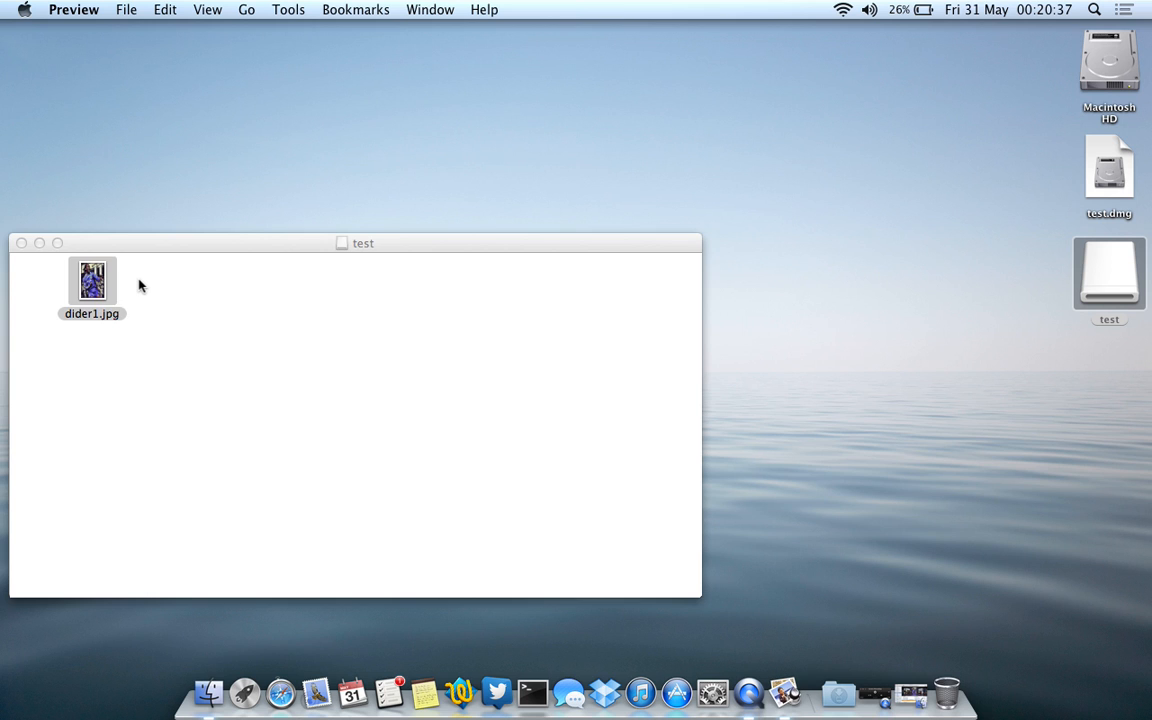
{"action": "double_click", "coordinate": [91, 281]}
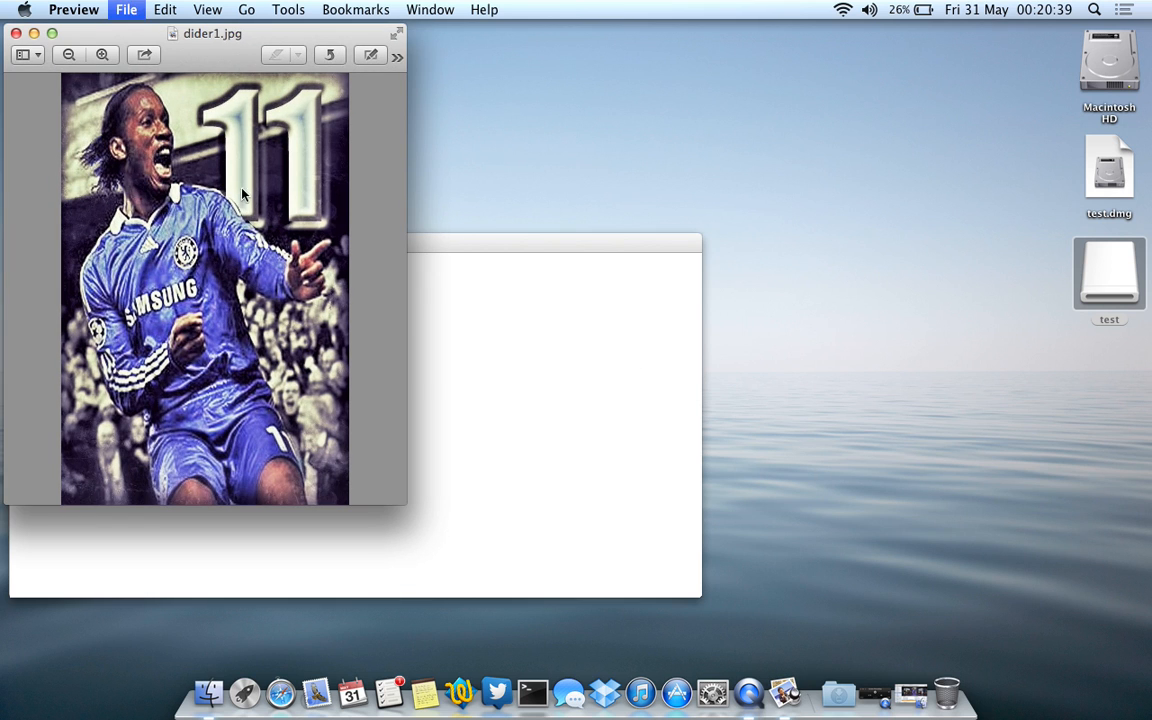
{"action": "left_click", "coordinate": [17, 33]}
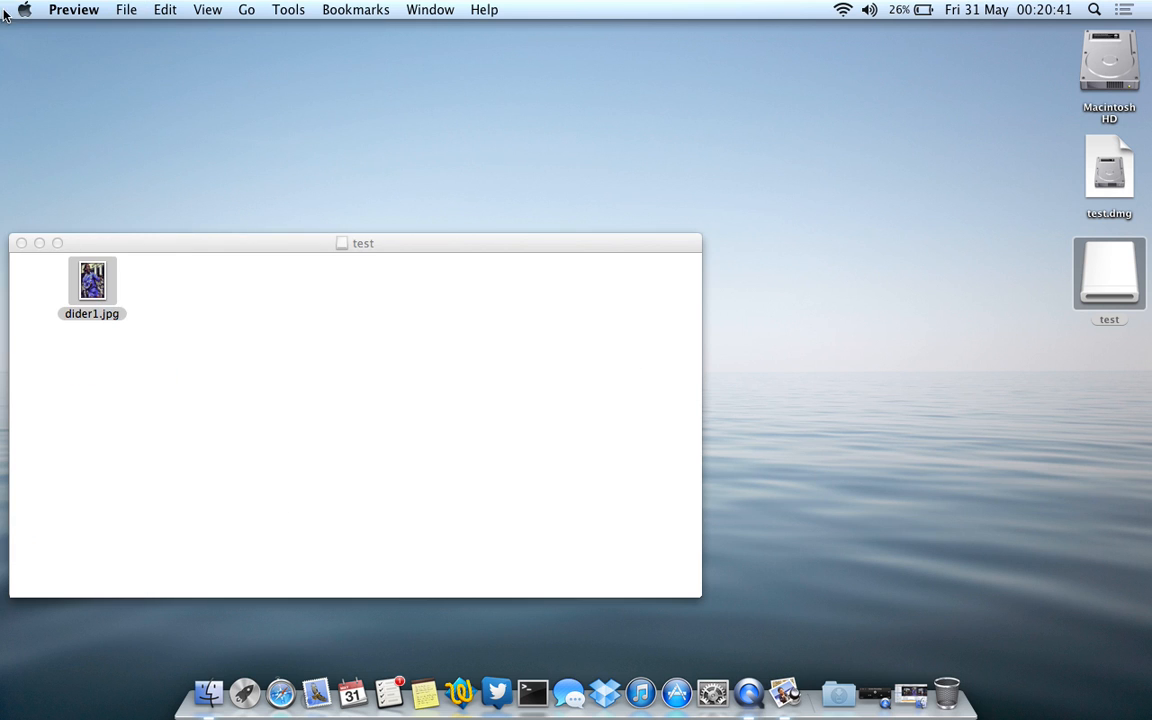
{"action": "mouse_move", "coordinate": [163, 444]}
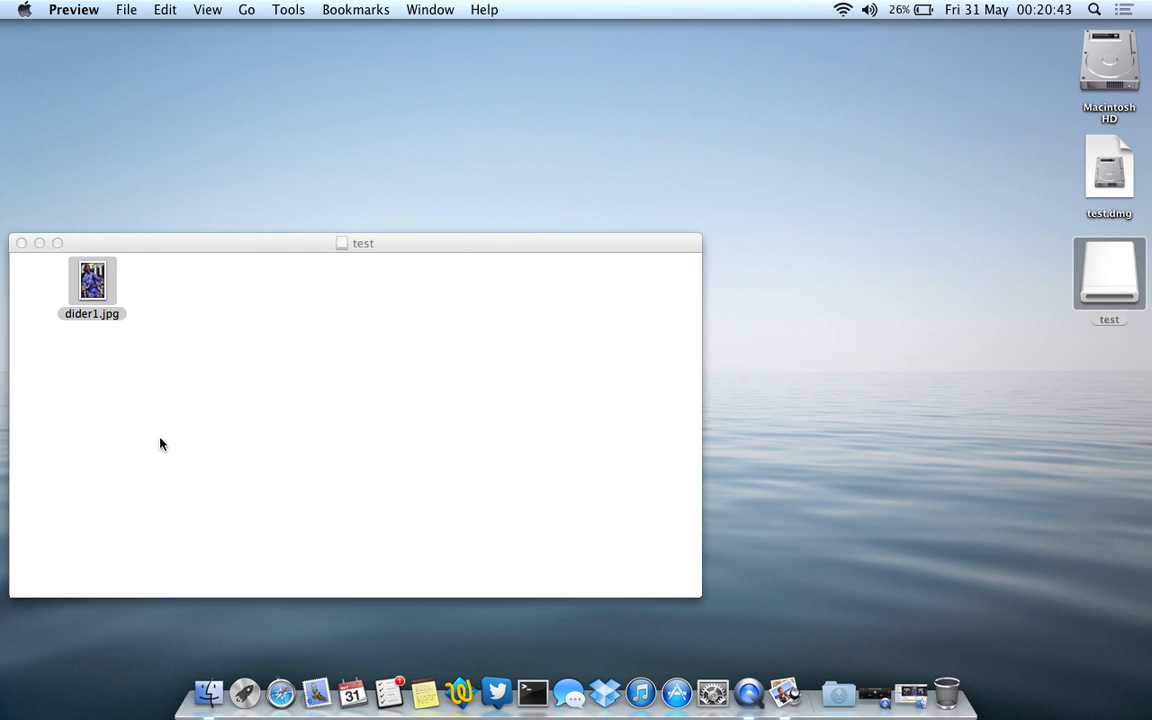
{"action": "mouse_move", "coordinate": [275, 517]}
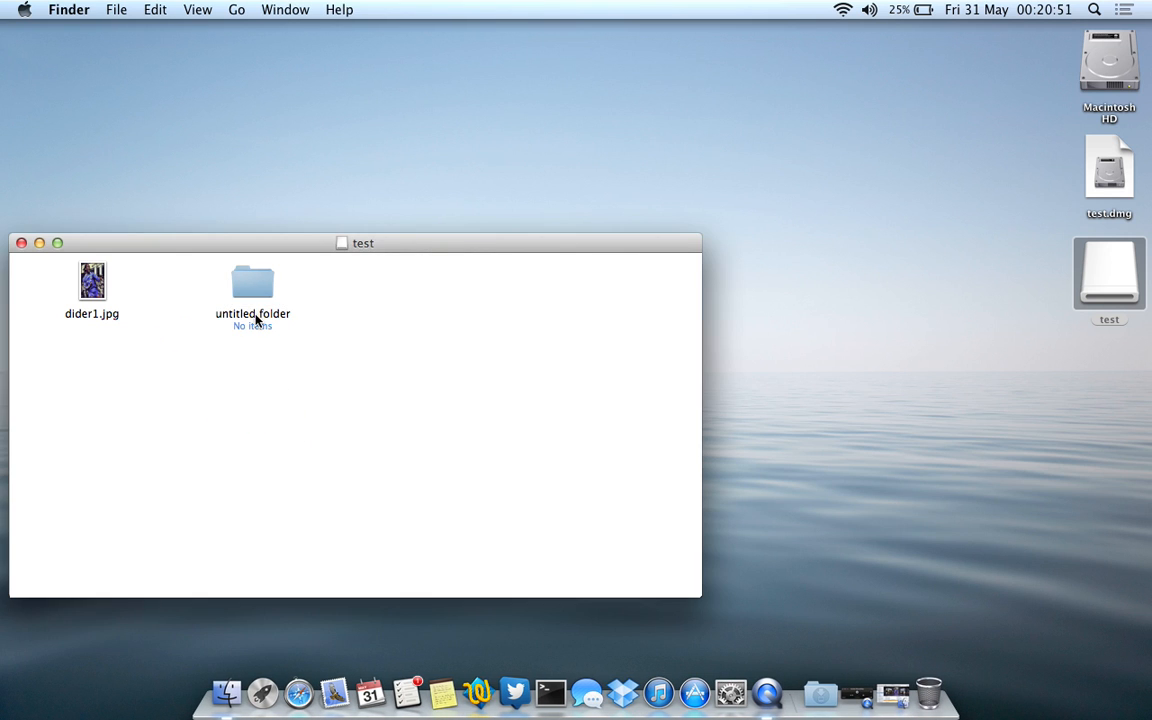
- Bring up the actions for test.dmg and the test volume, then eject the volume
{"action": "right_click", "coordinate": [1109, 165]}
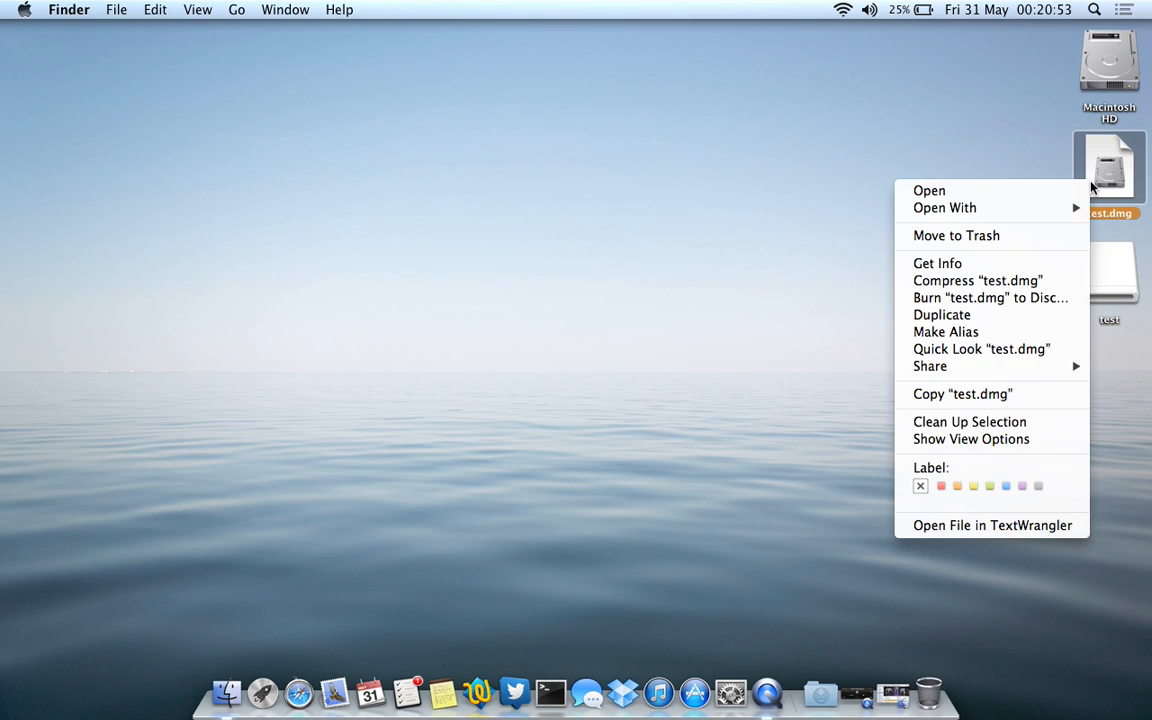
{"action": "right_click", "coordinate": [1109, 270]}
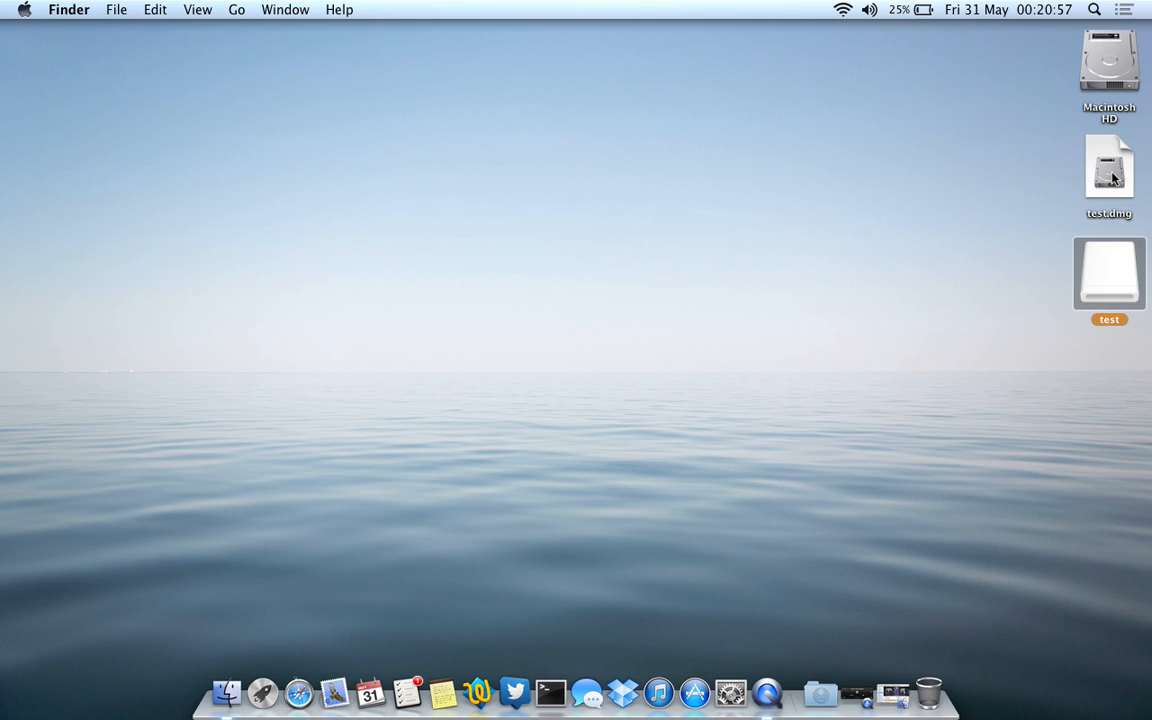
{"action": "left_click", "coordinate": [1109, 167]}
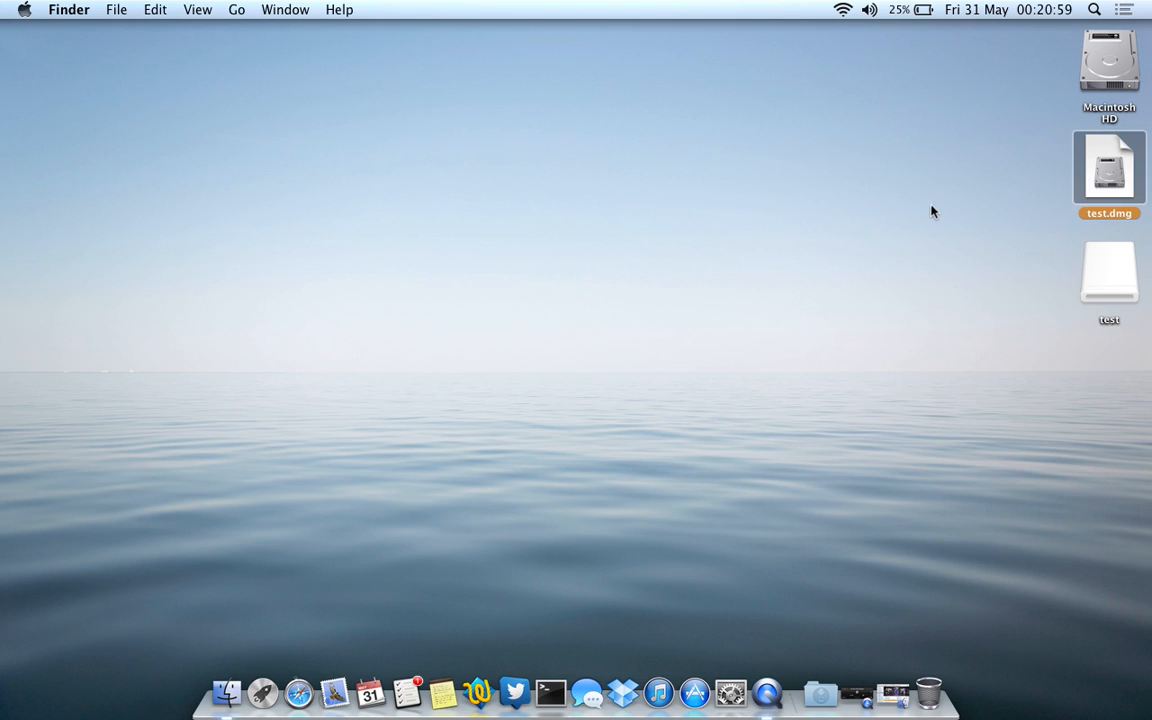
{"action": "mouse_move", "coordinate": [983, 231]}
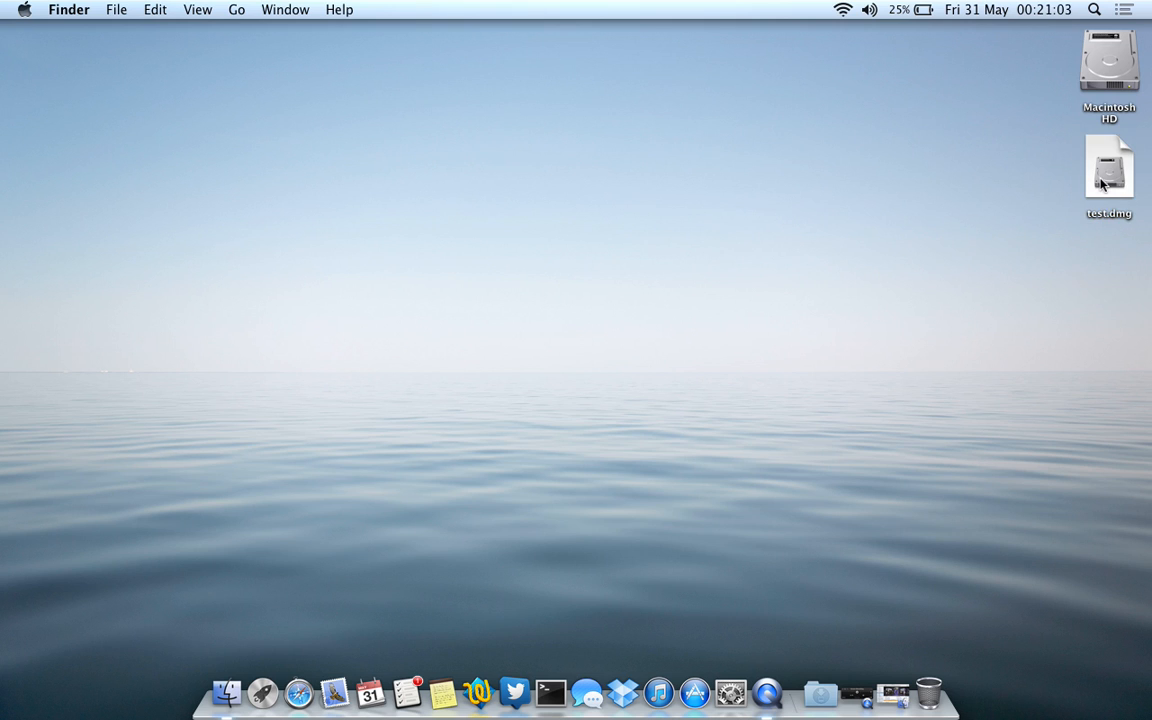
{"action": "mouse_move", "coordinate": [1073, 216]}
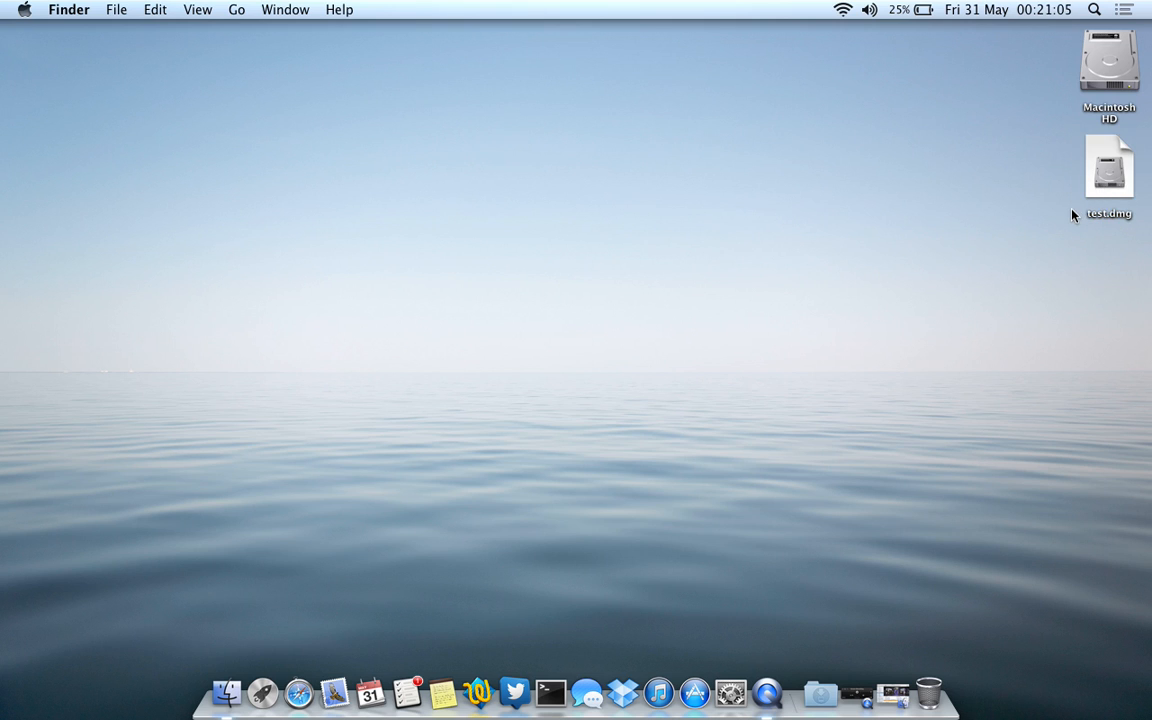
{"action": "left_click", "coordinate": [1109, 166]}
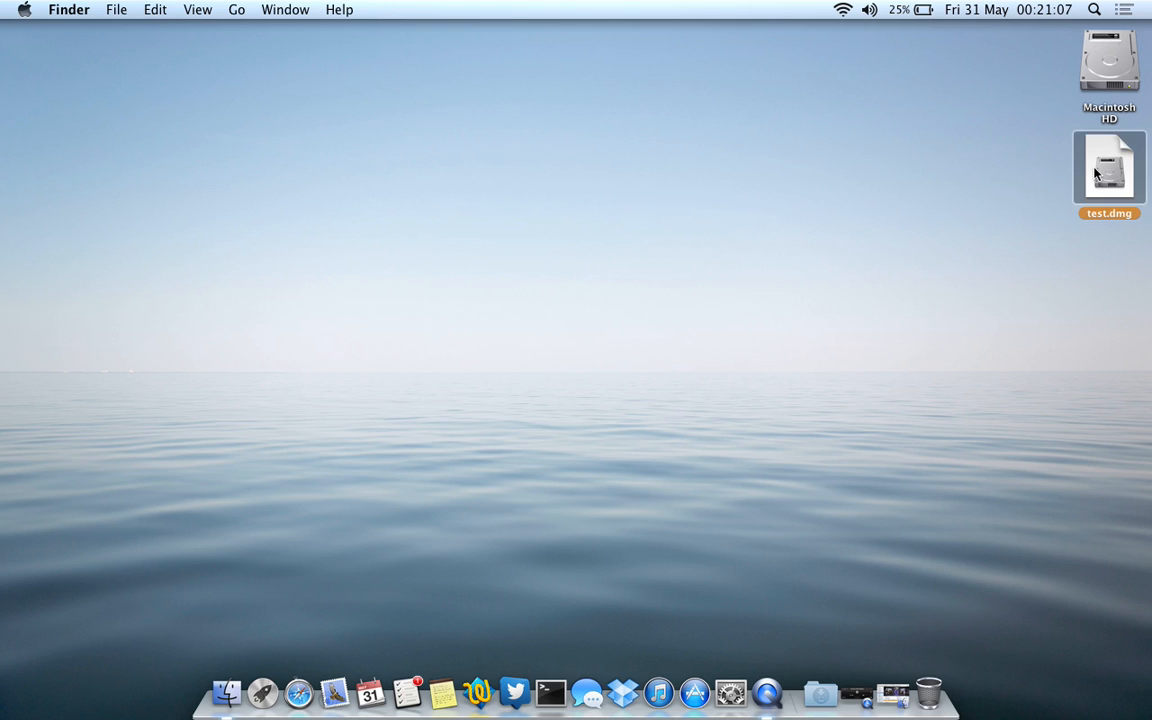
{"action": "double_click", "coordinate": [1109, 167]}
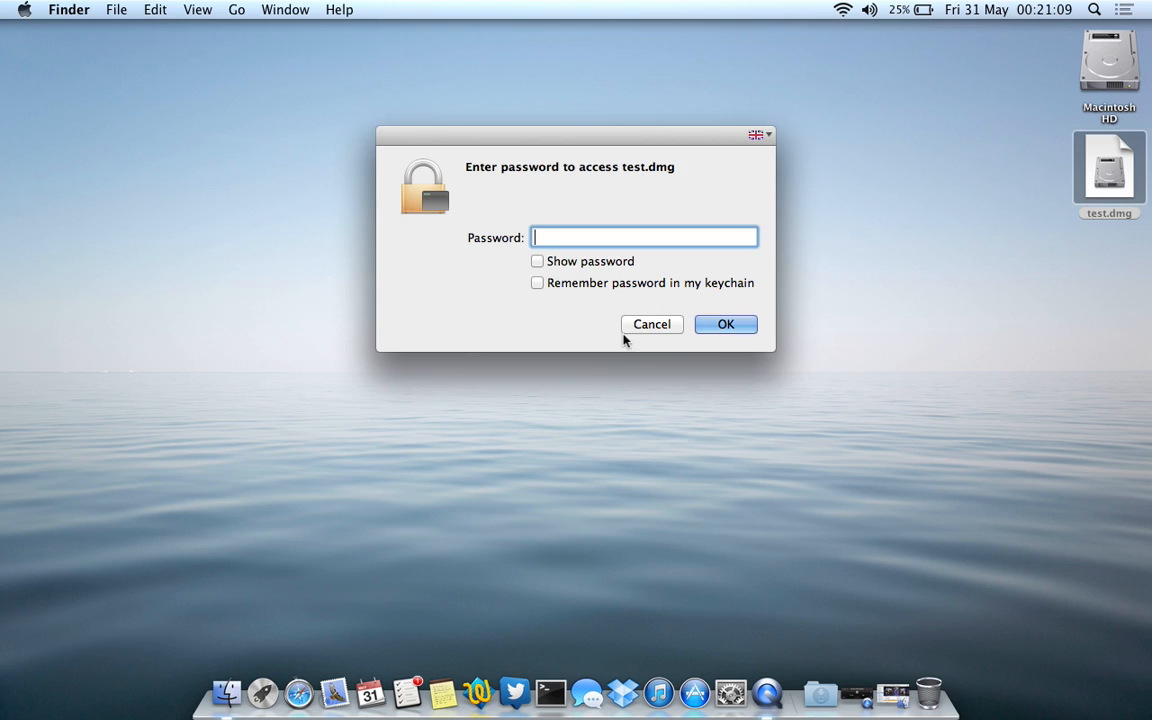
{"action": "left_click", "coordinate": [651, 324]}
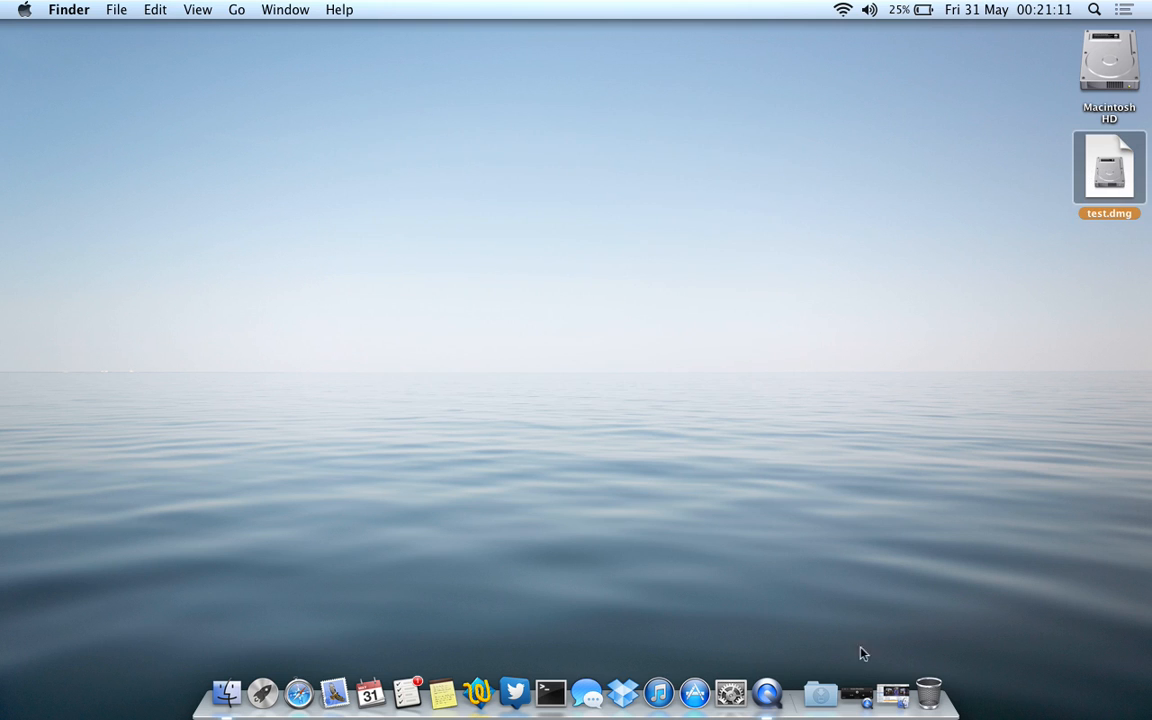